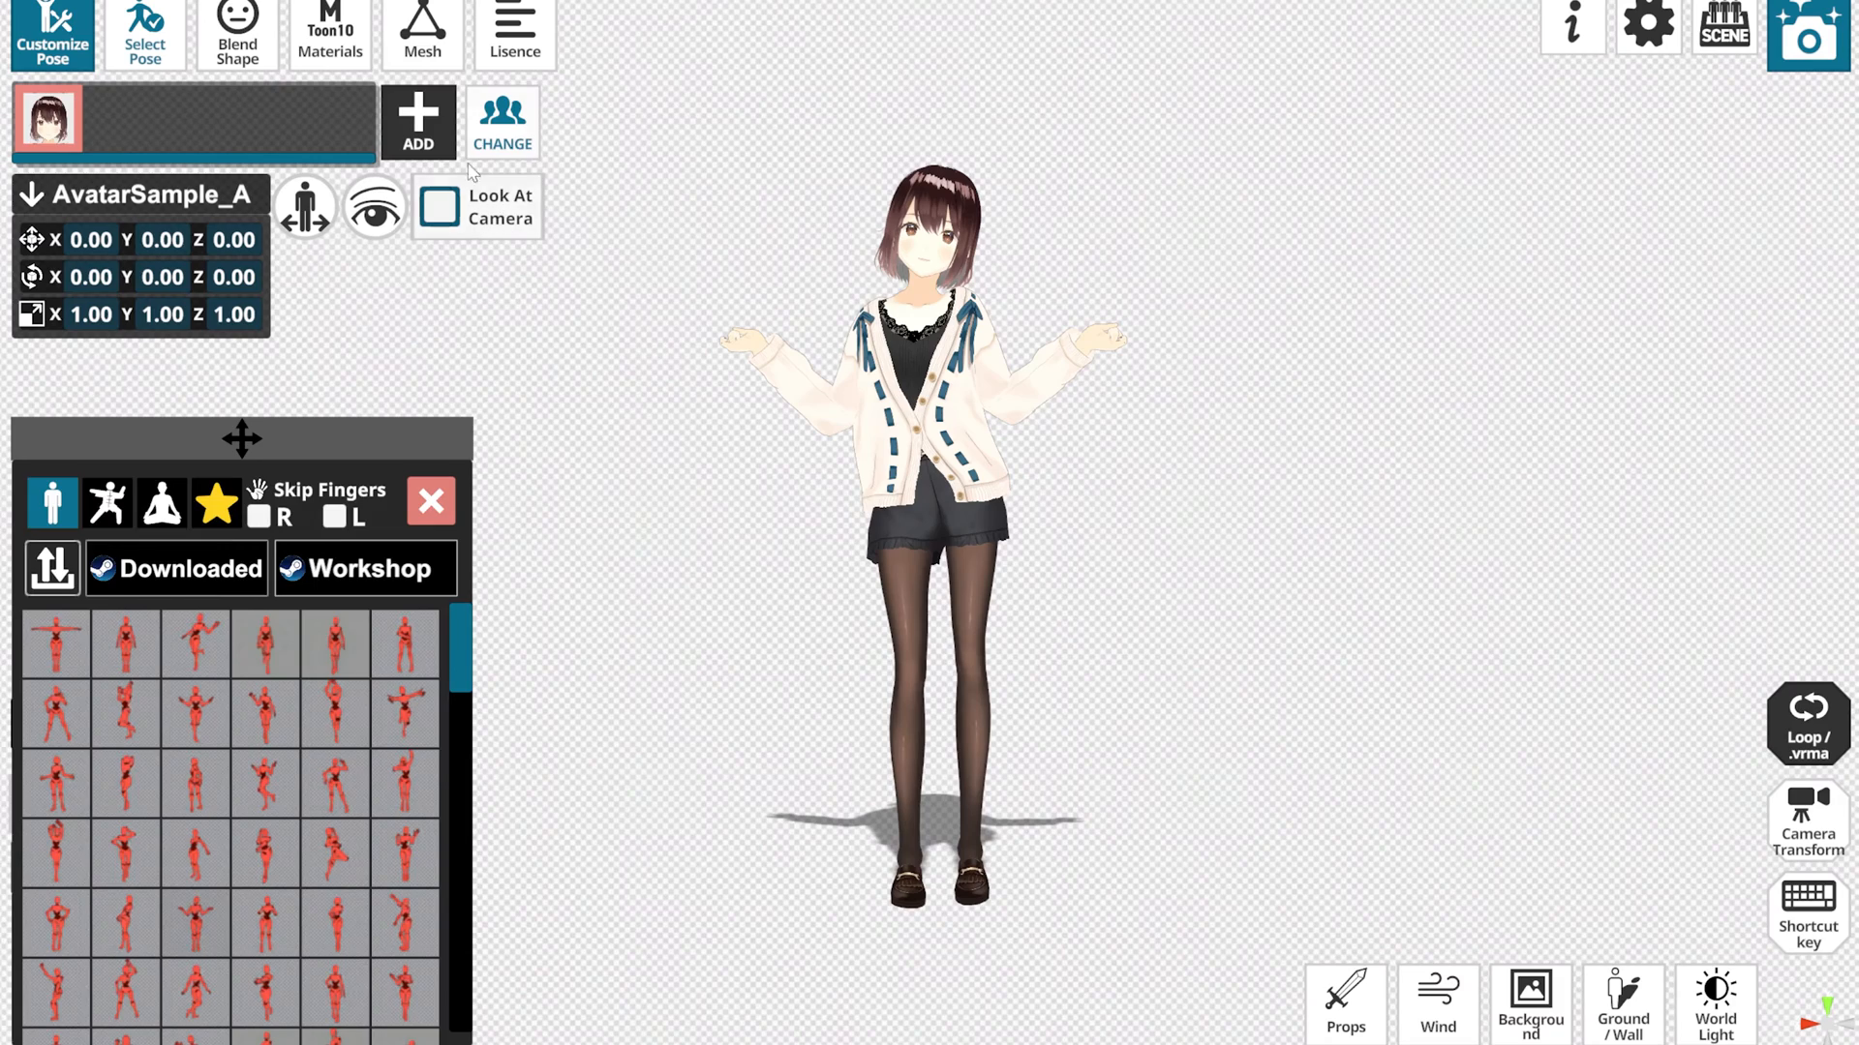
Swap AvatarSample_A for the white-haired avatar loaded from a .vrm file
click(501, 122)
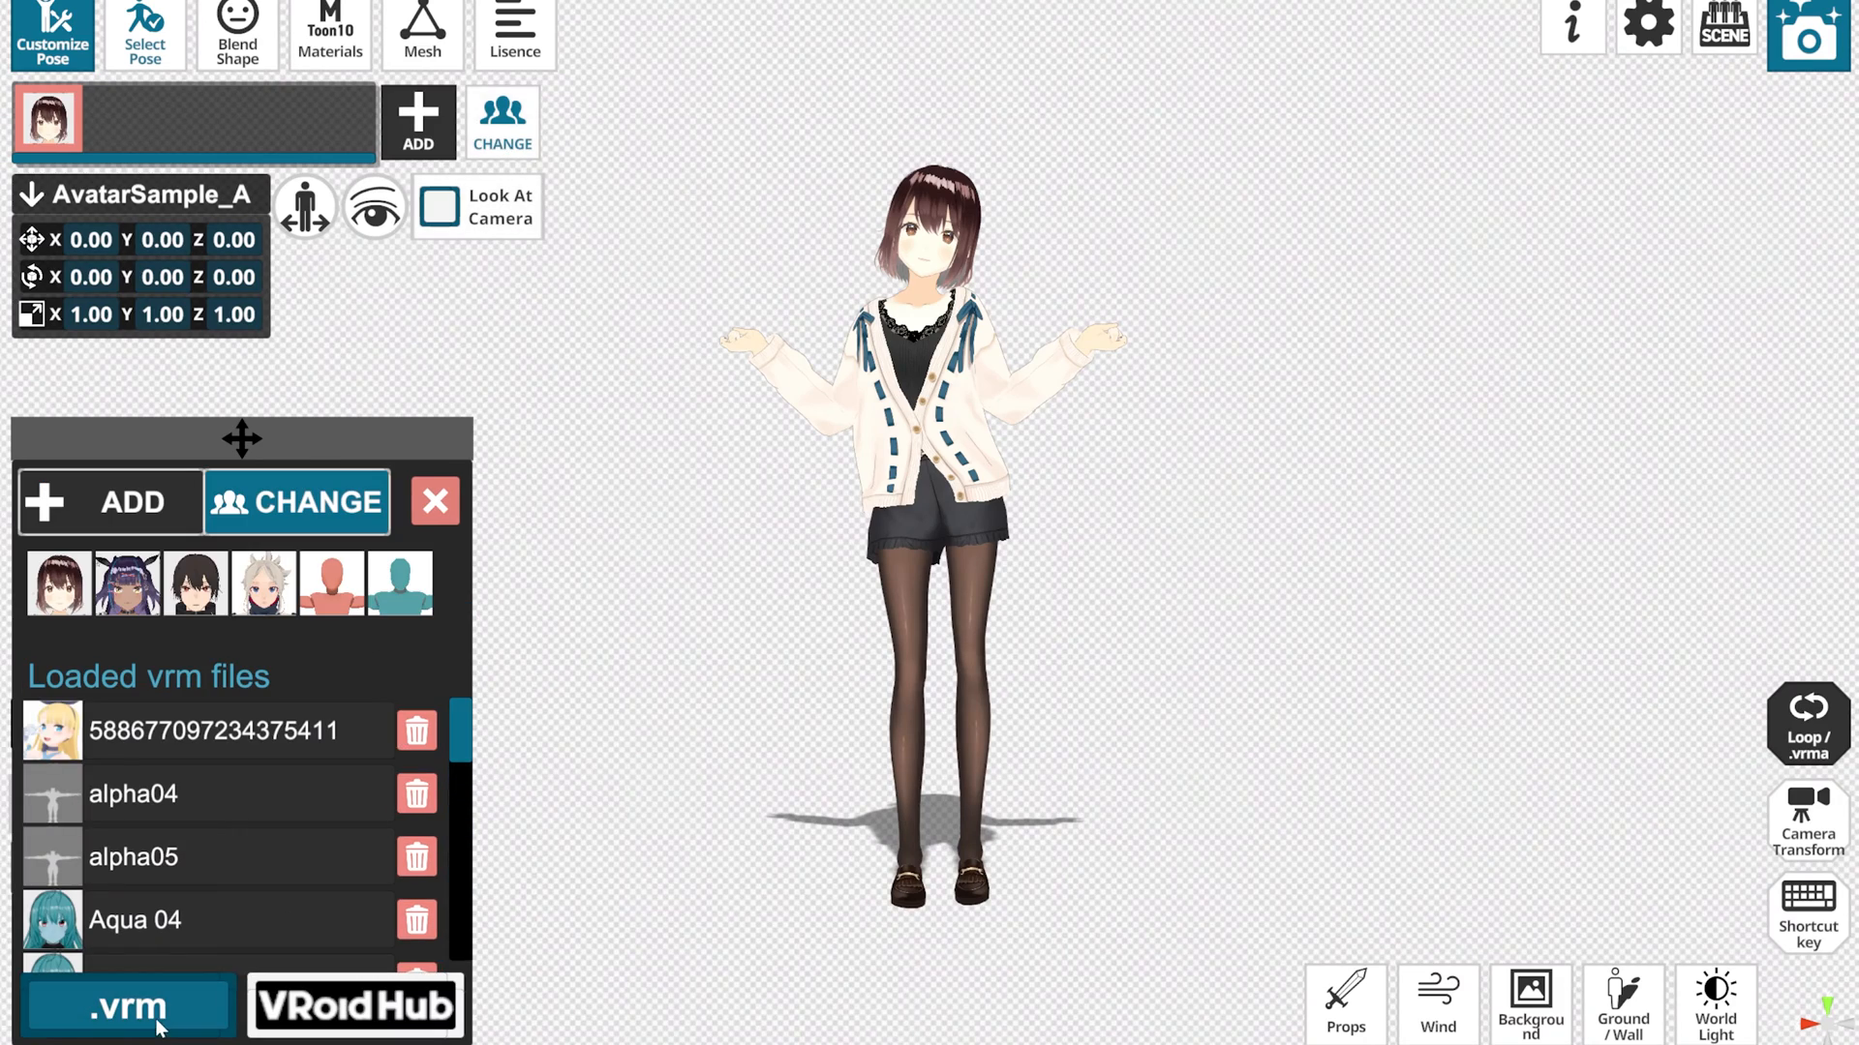
click(126, 1006)
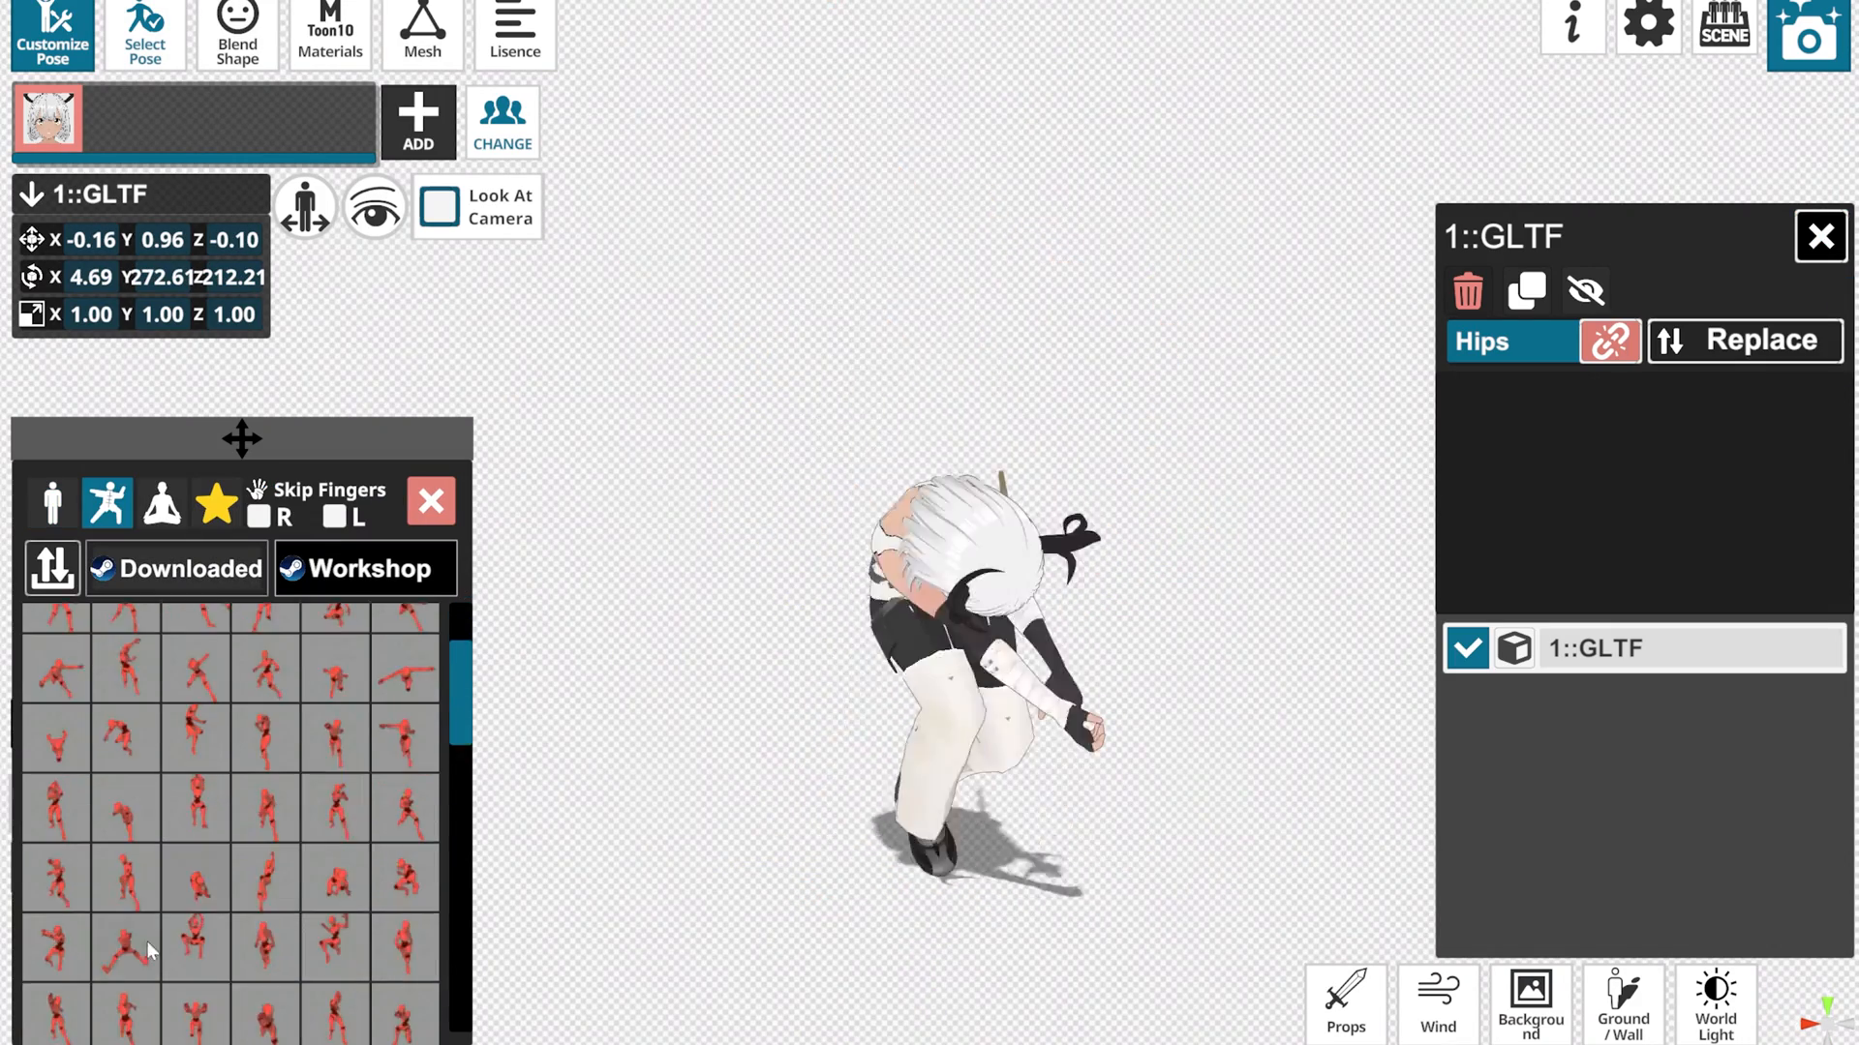
Open the avatar's Wind settings, then the keyframe animation panel
click(1436, 1003)
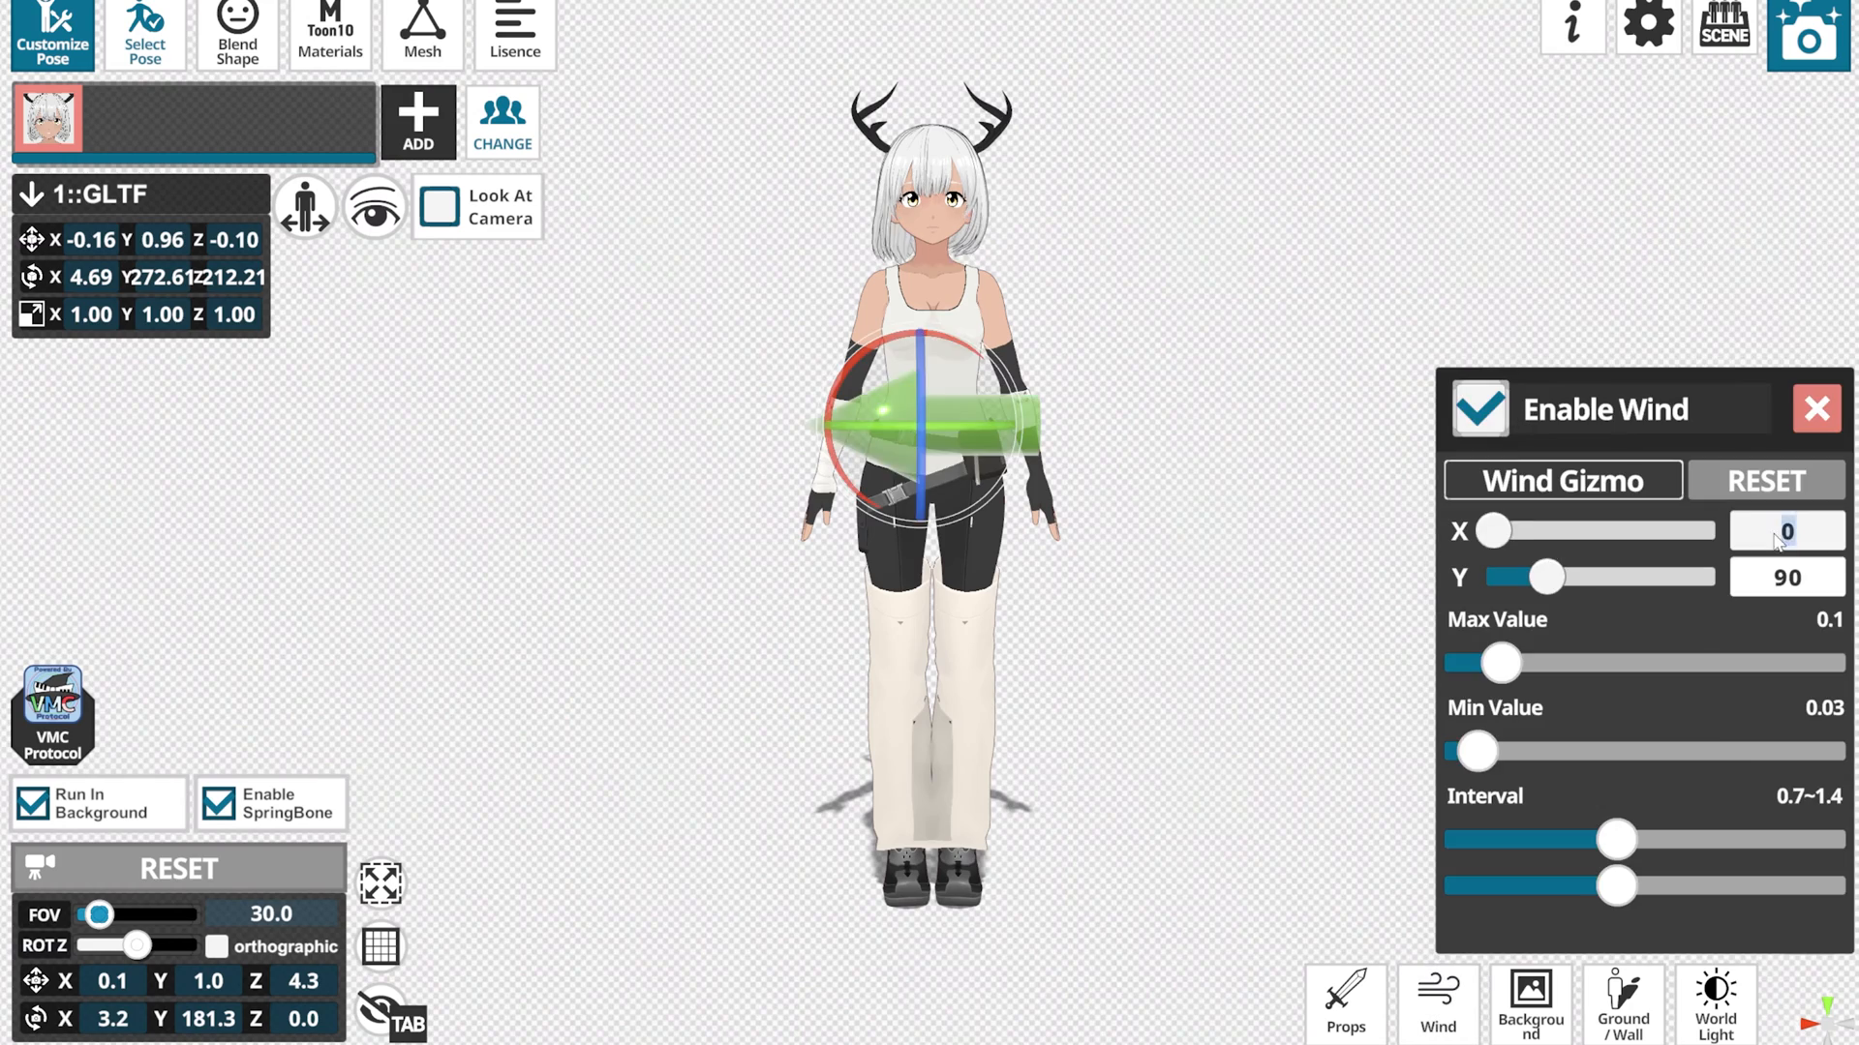
click(1714, 1004)
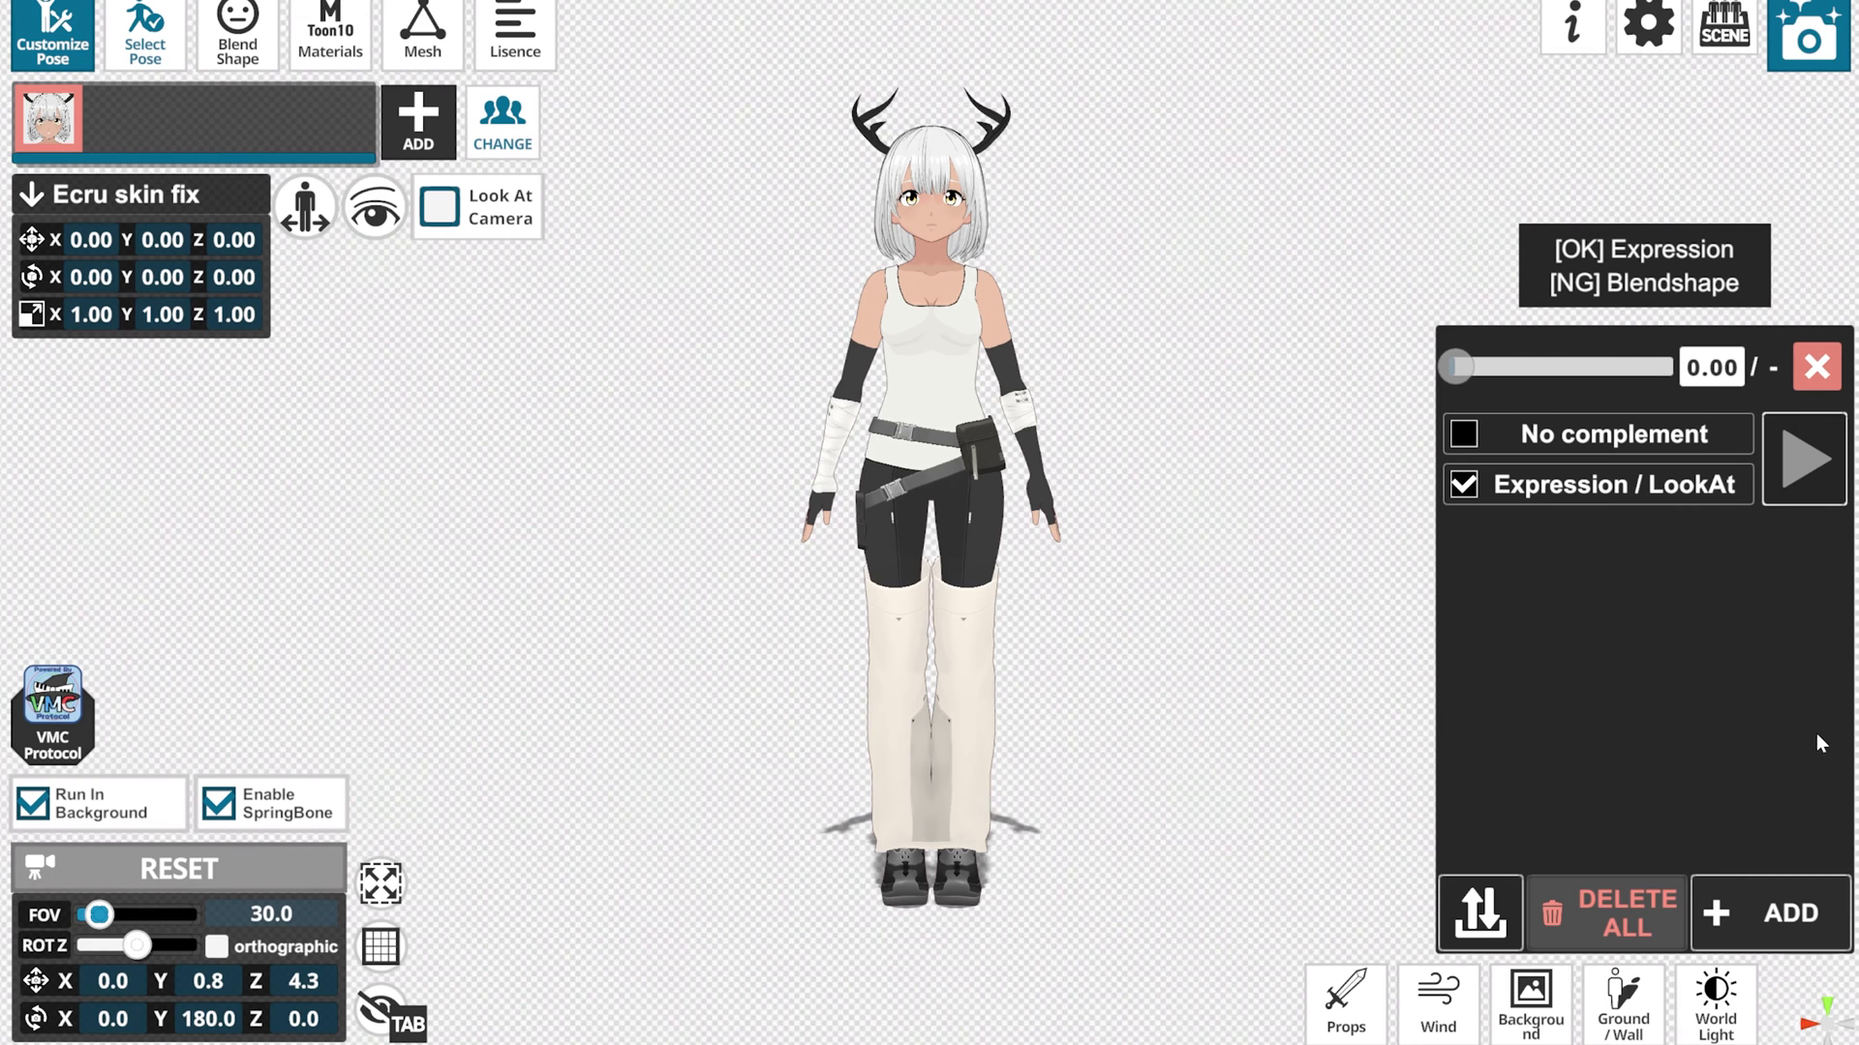
click(1774, 913)
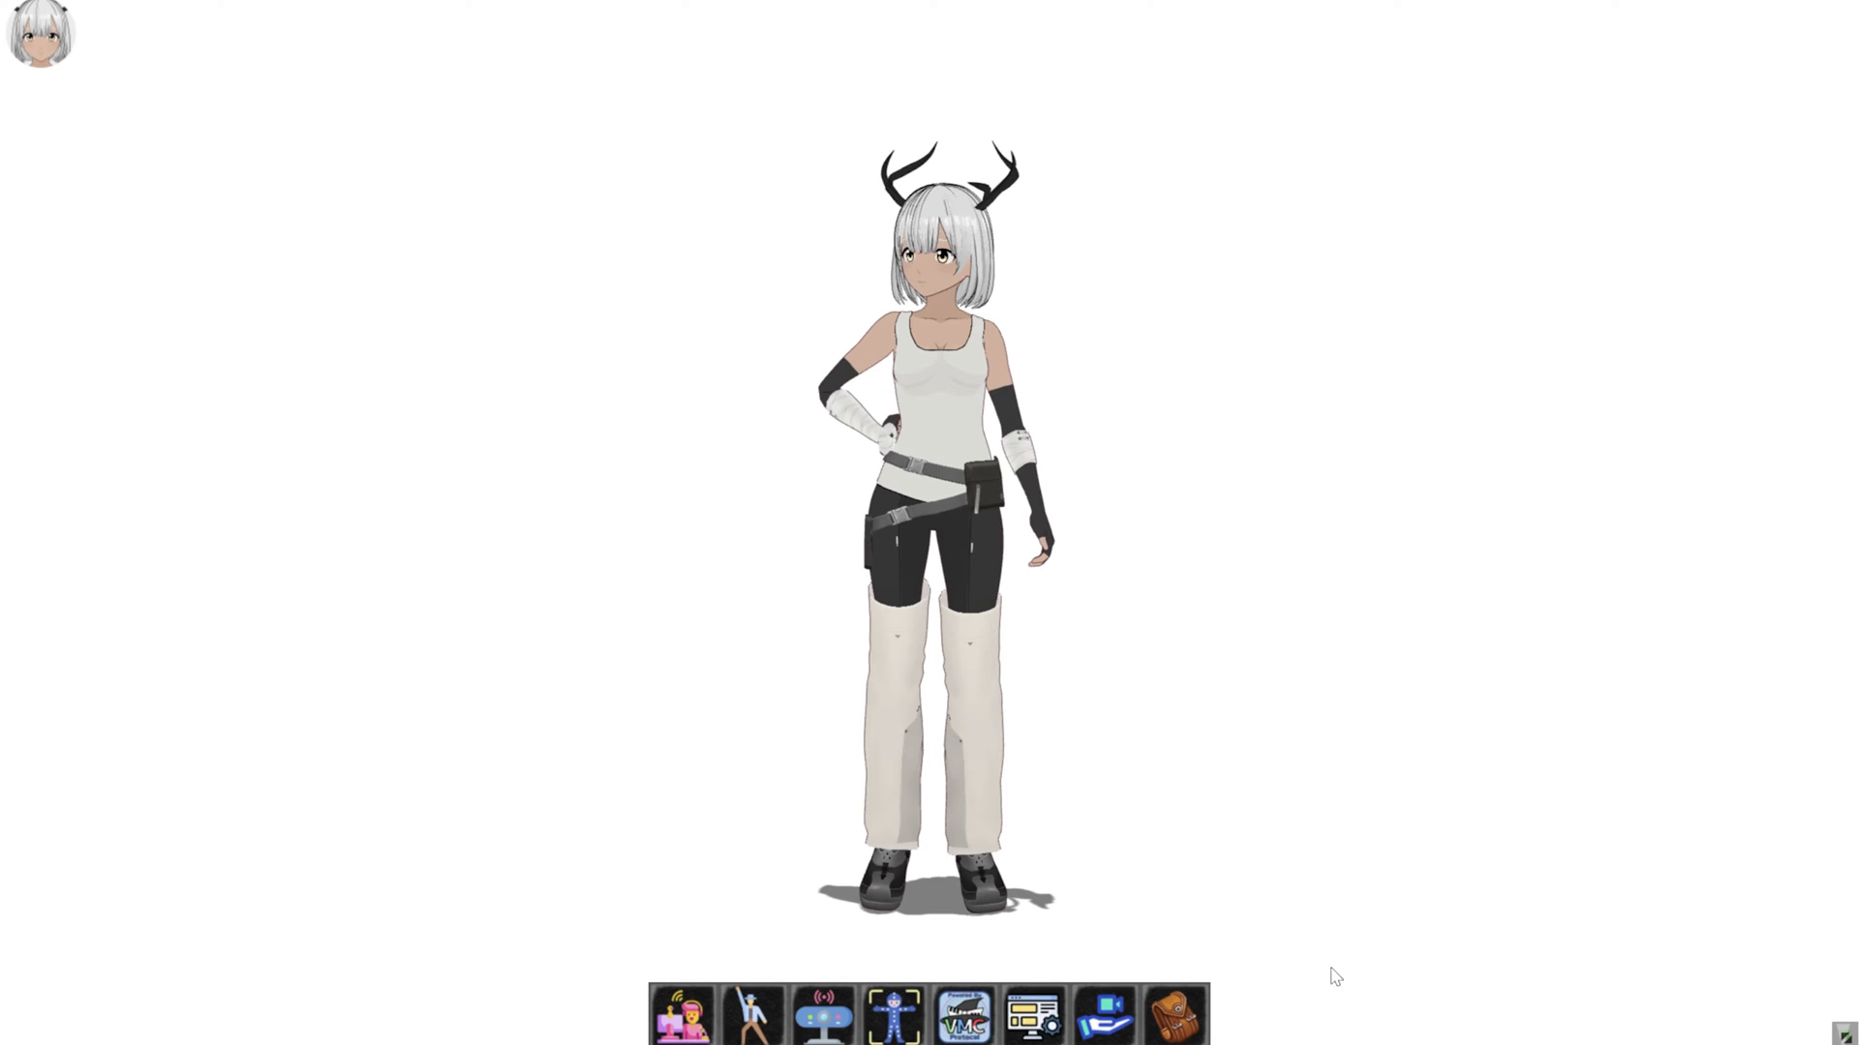
mouse_move(957, 1015)
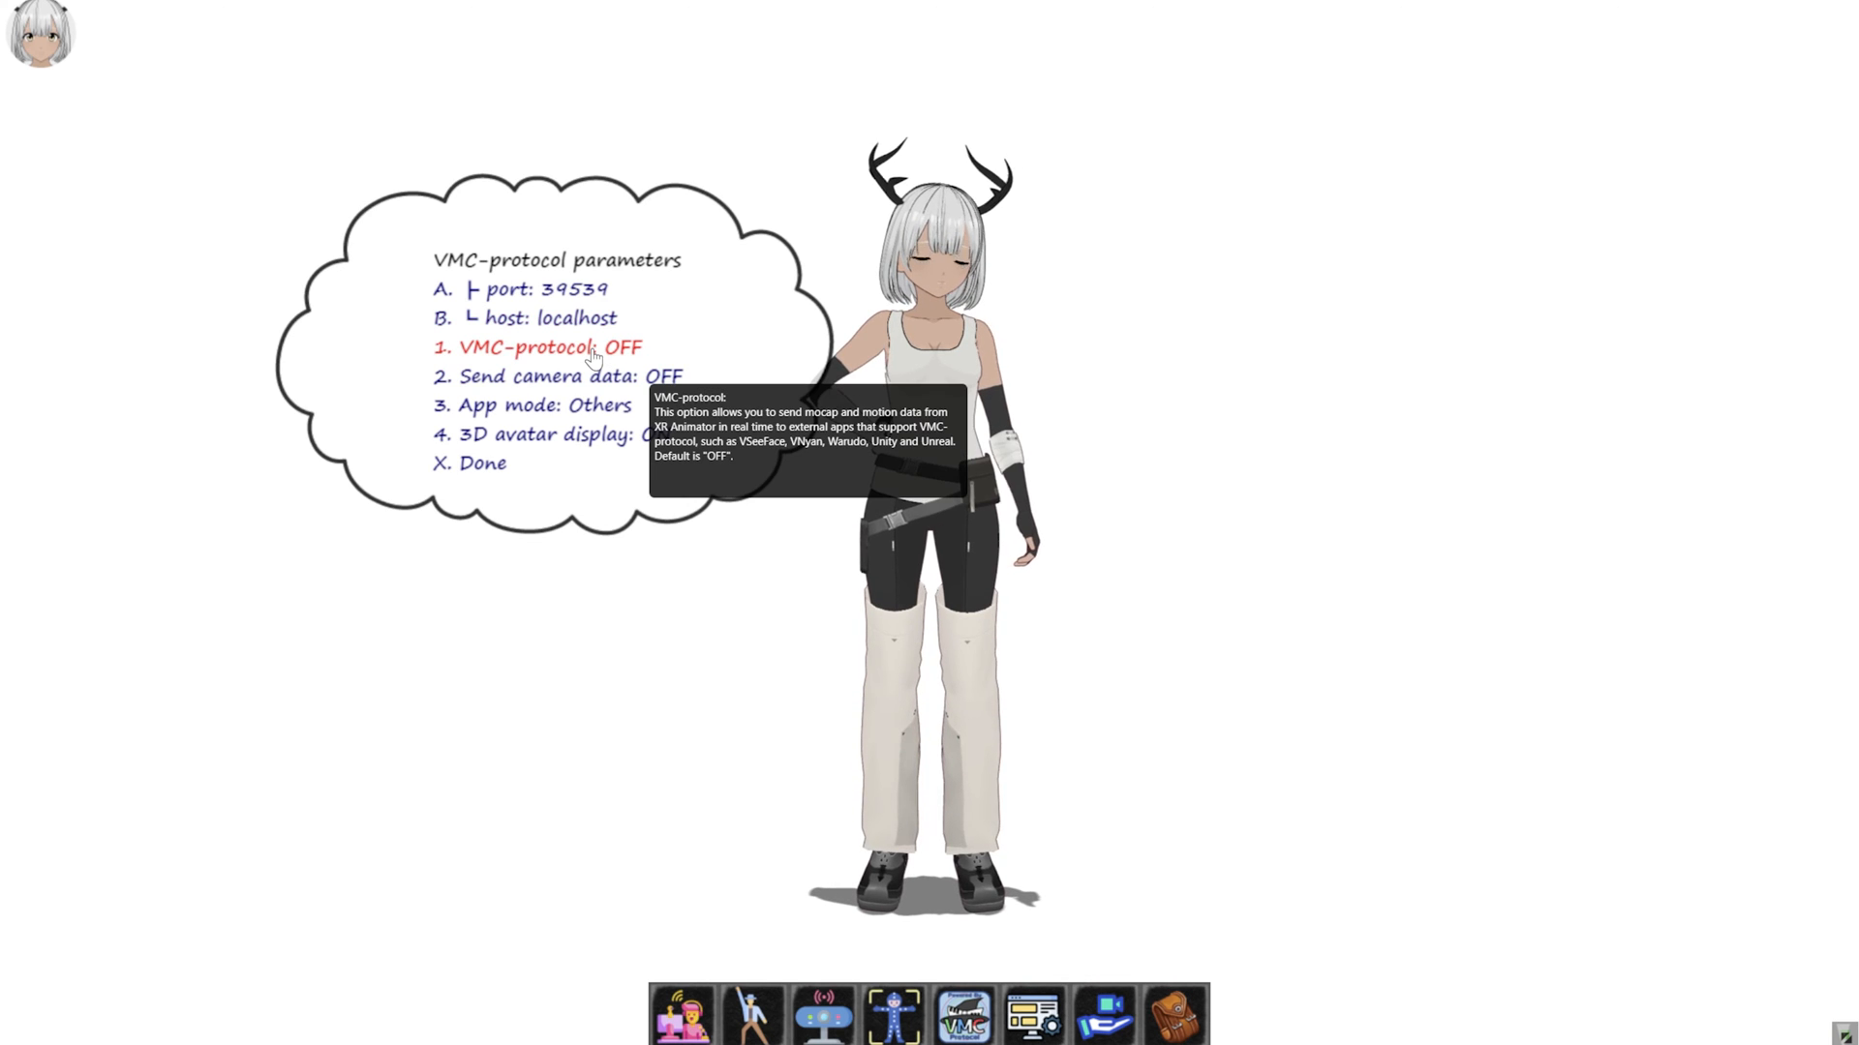
Turn '1. VMC-protocol' from OFF to ON in XR Animator
click(545, 347)
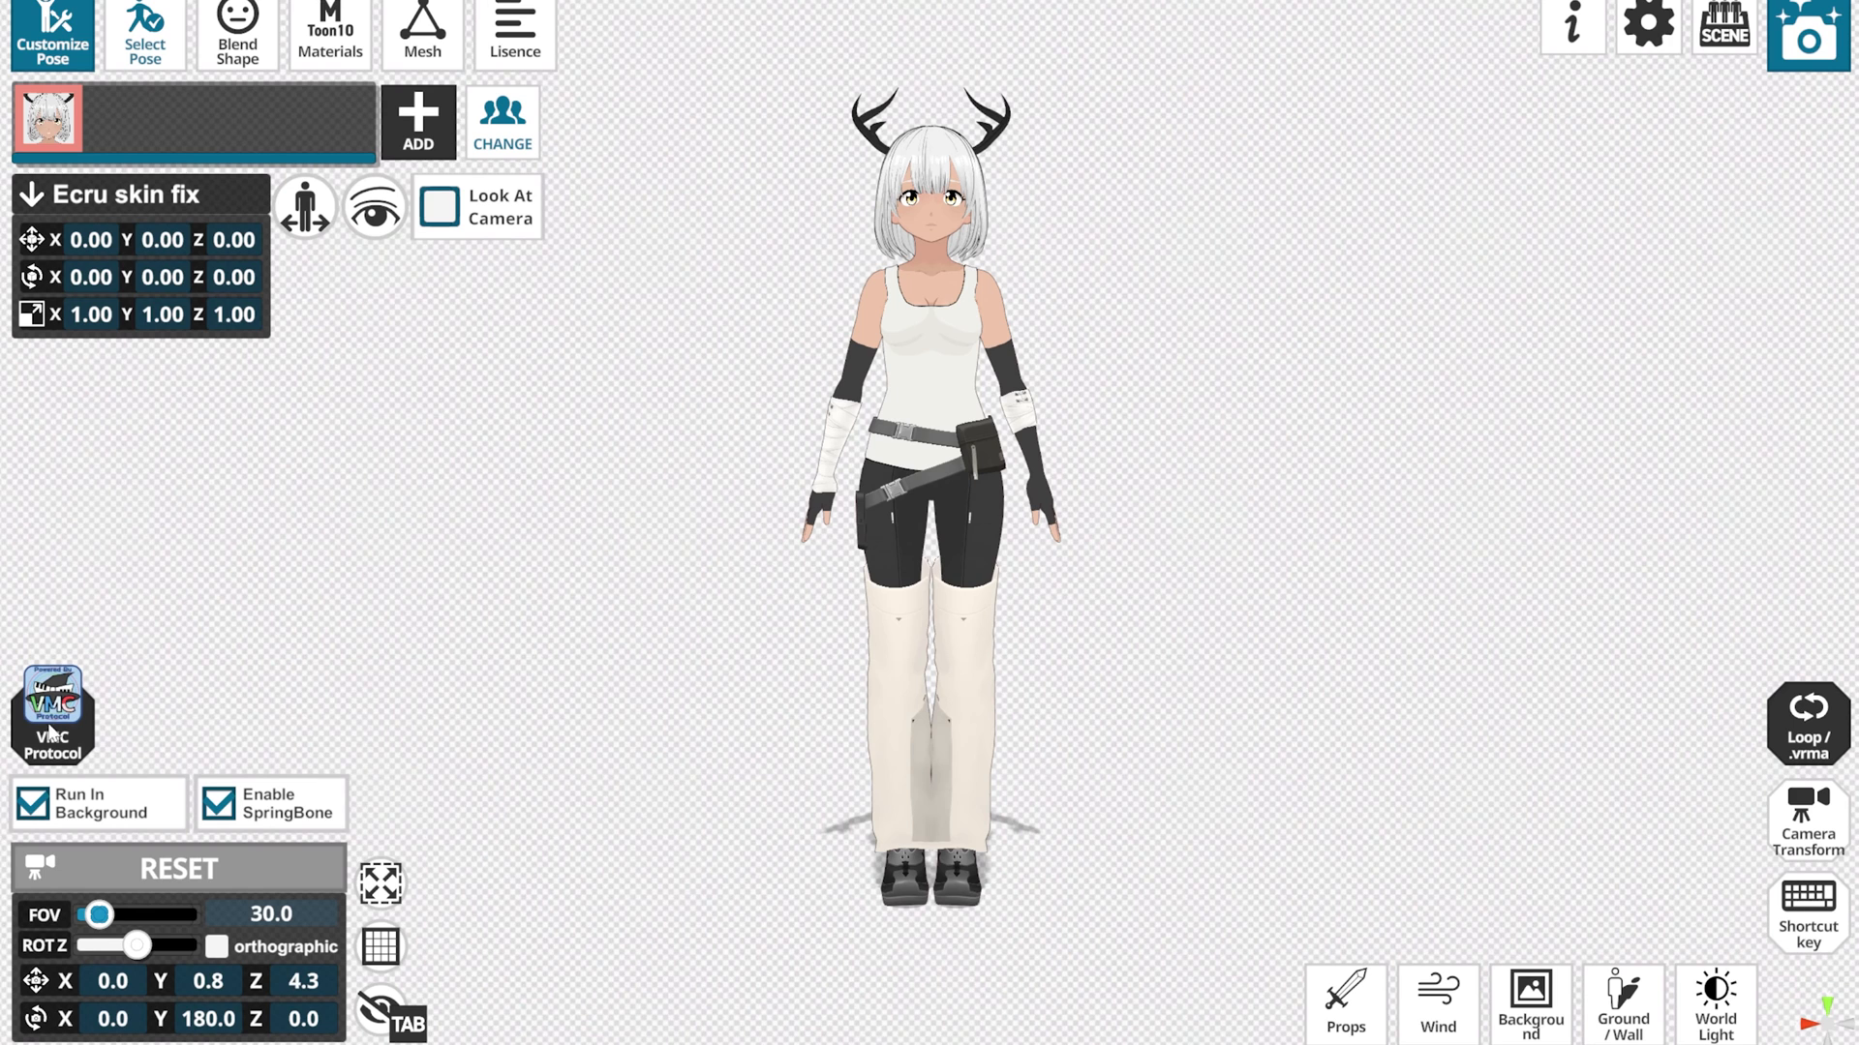
On the VMC Protocol Receive tab, enable Root Transform and receive the captured pose
click(51, 715)
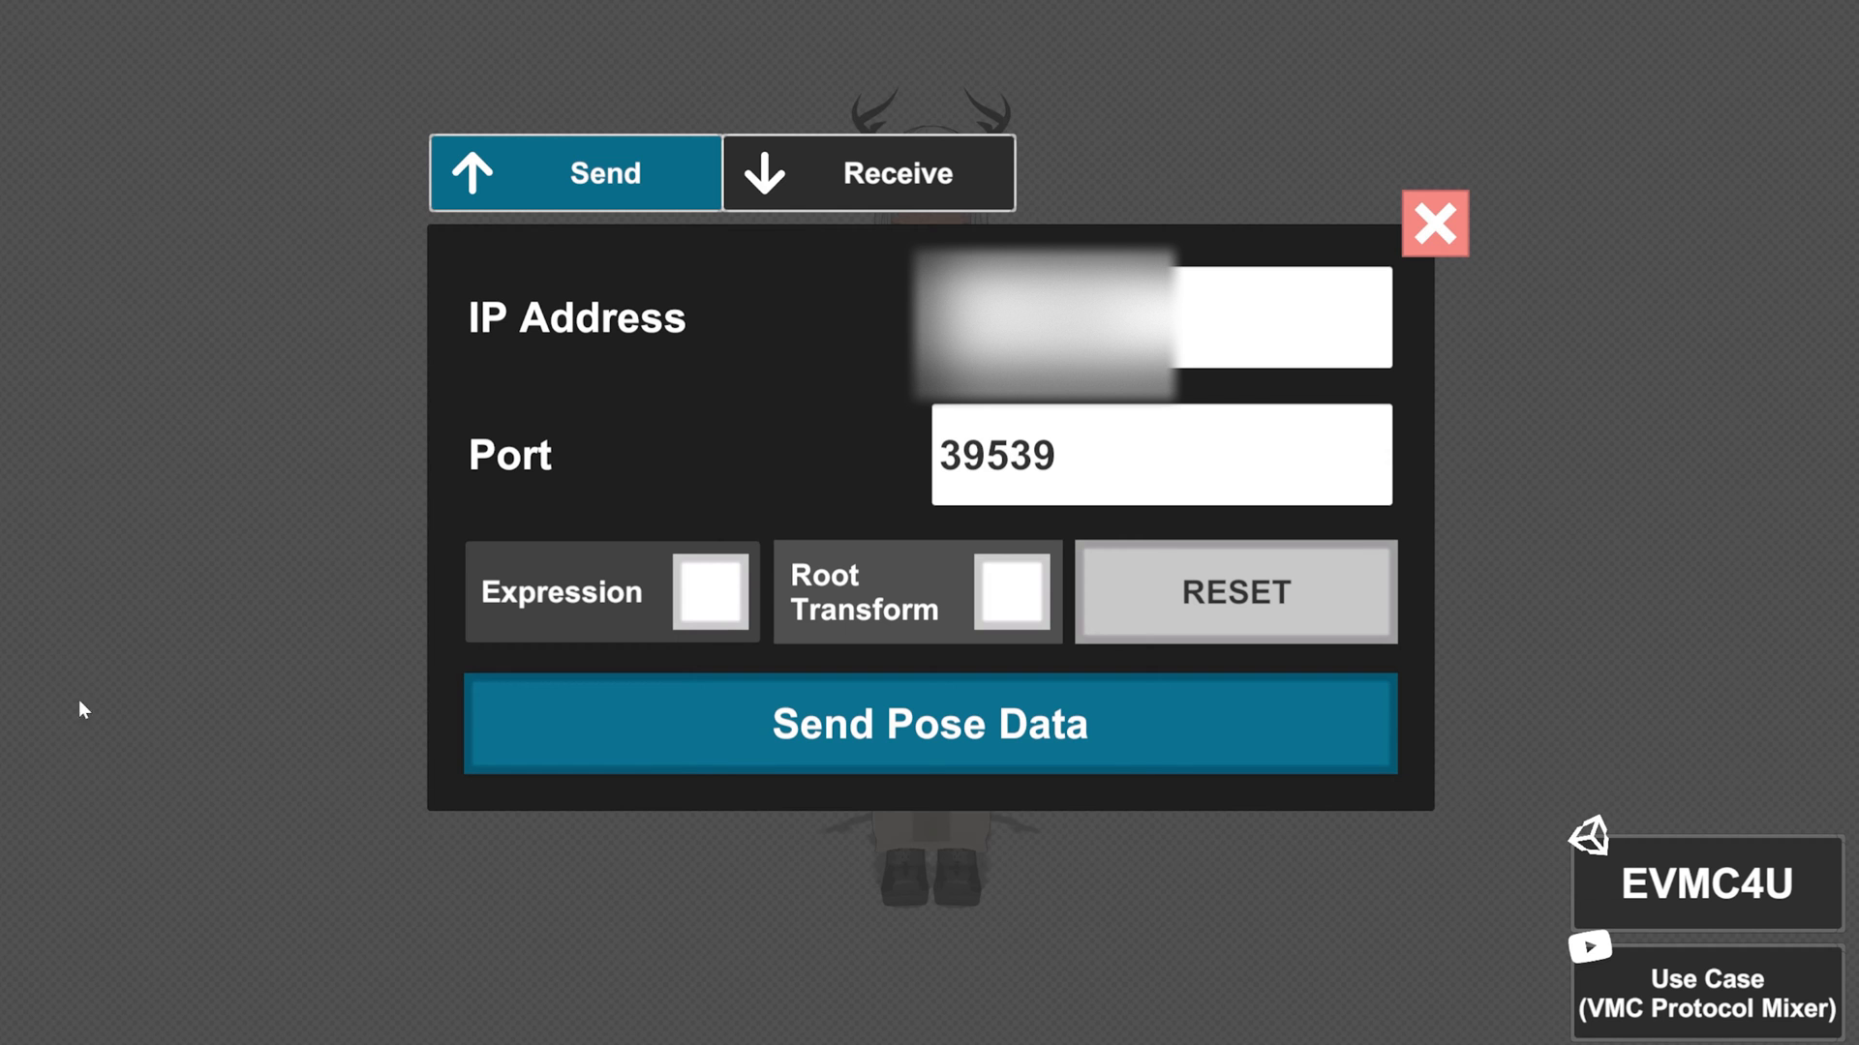
click(868, 173)
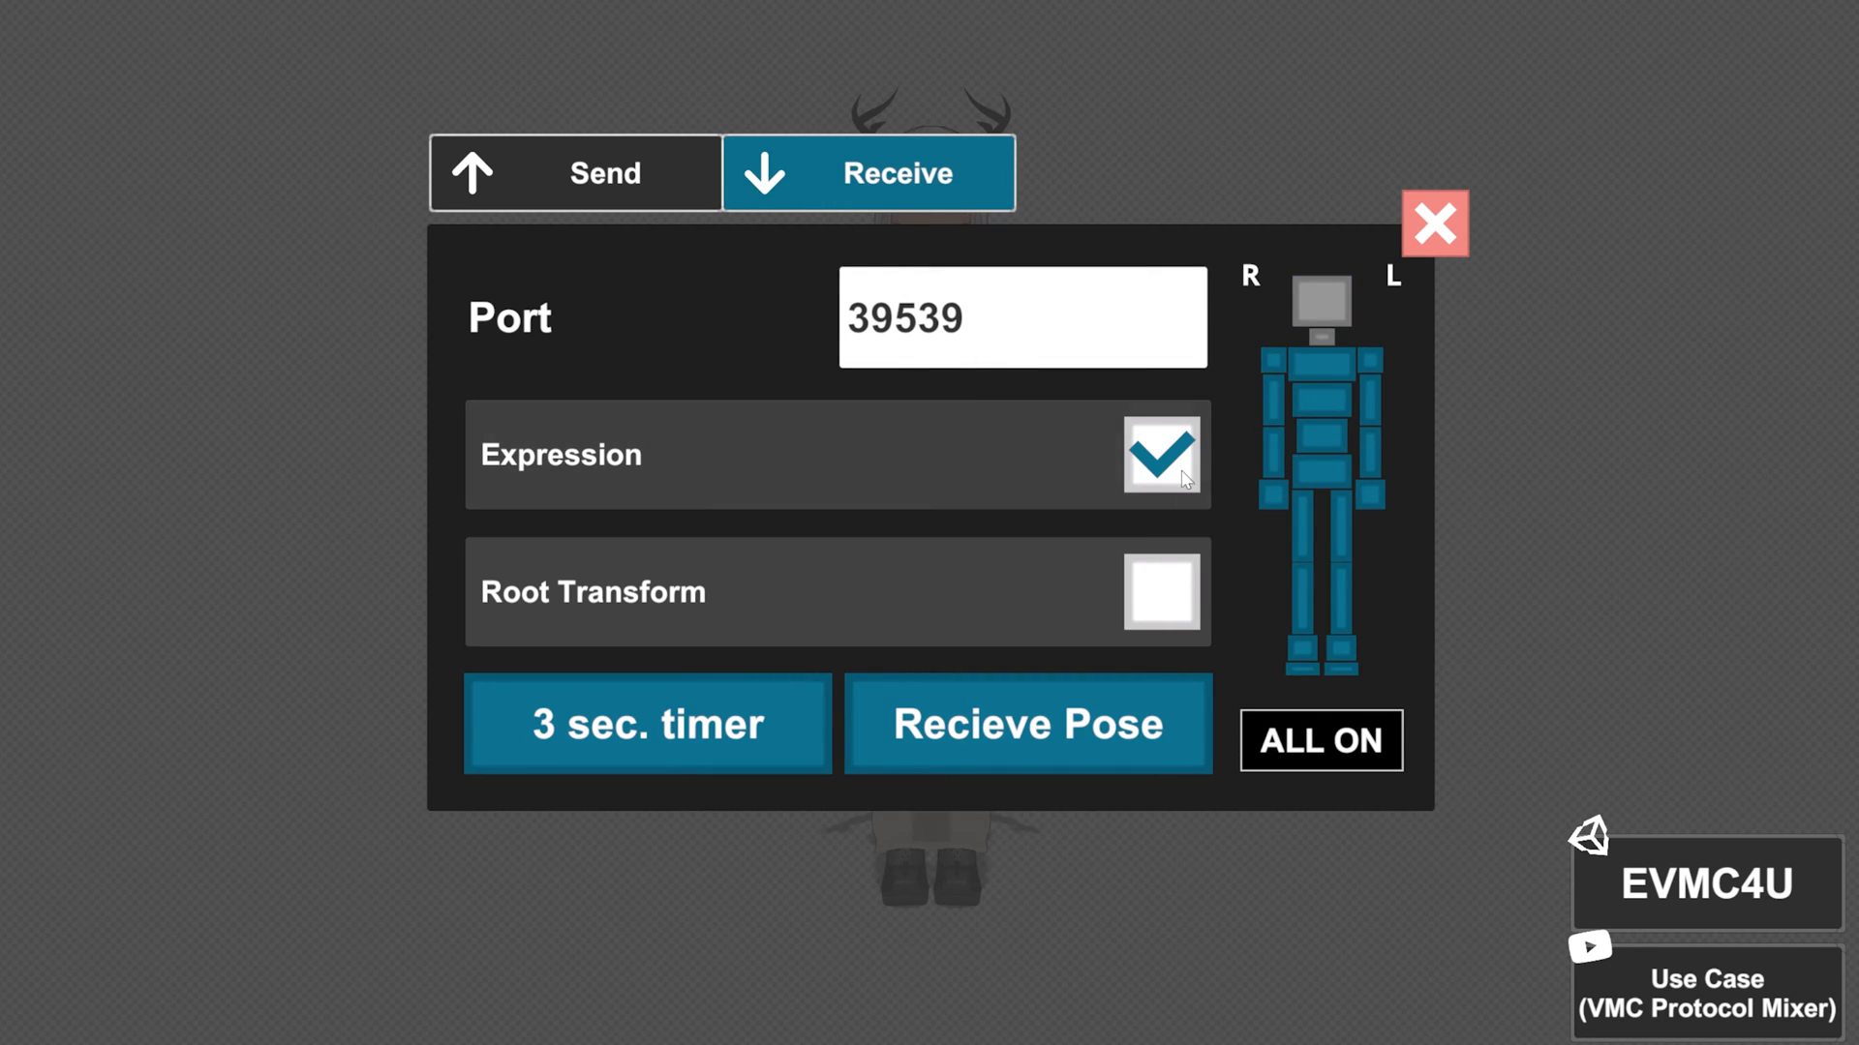
click(1161, 592)
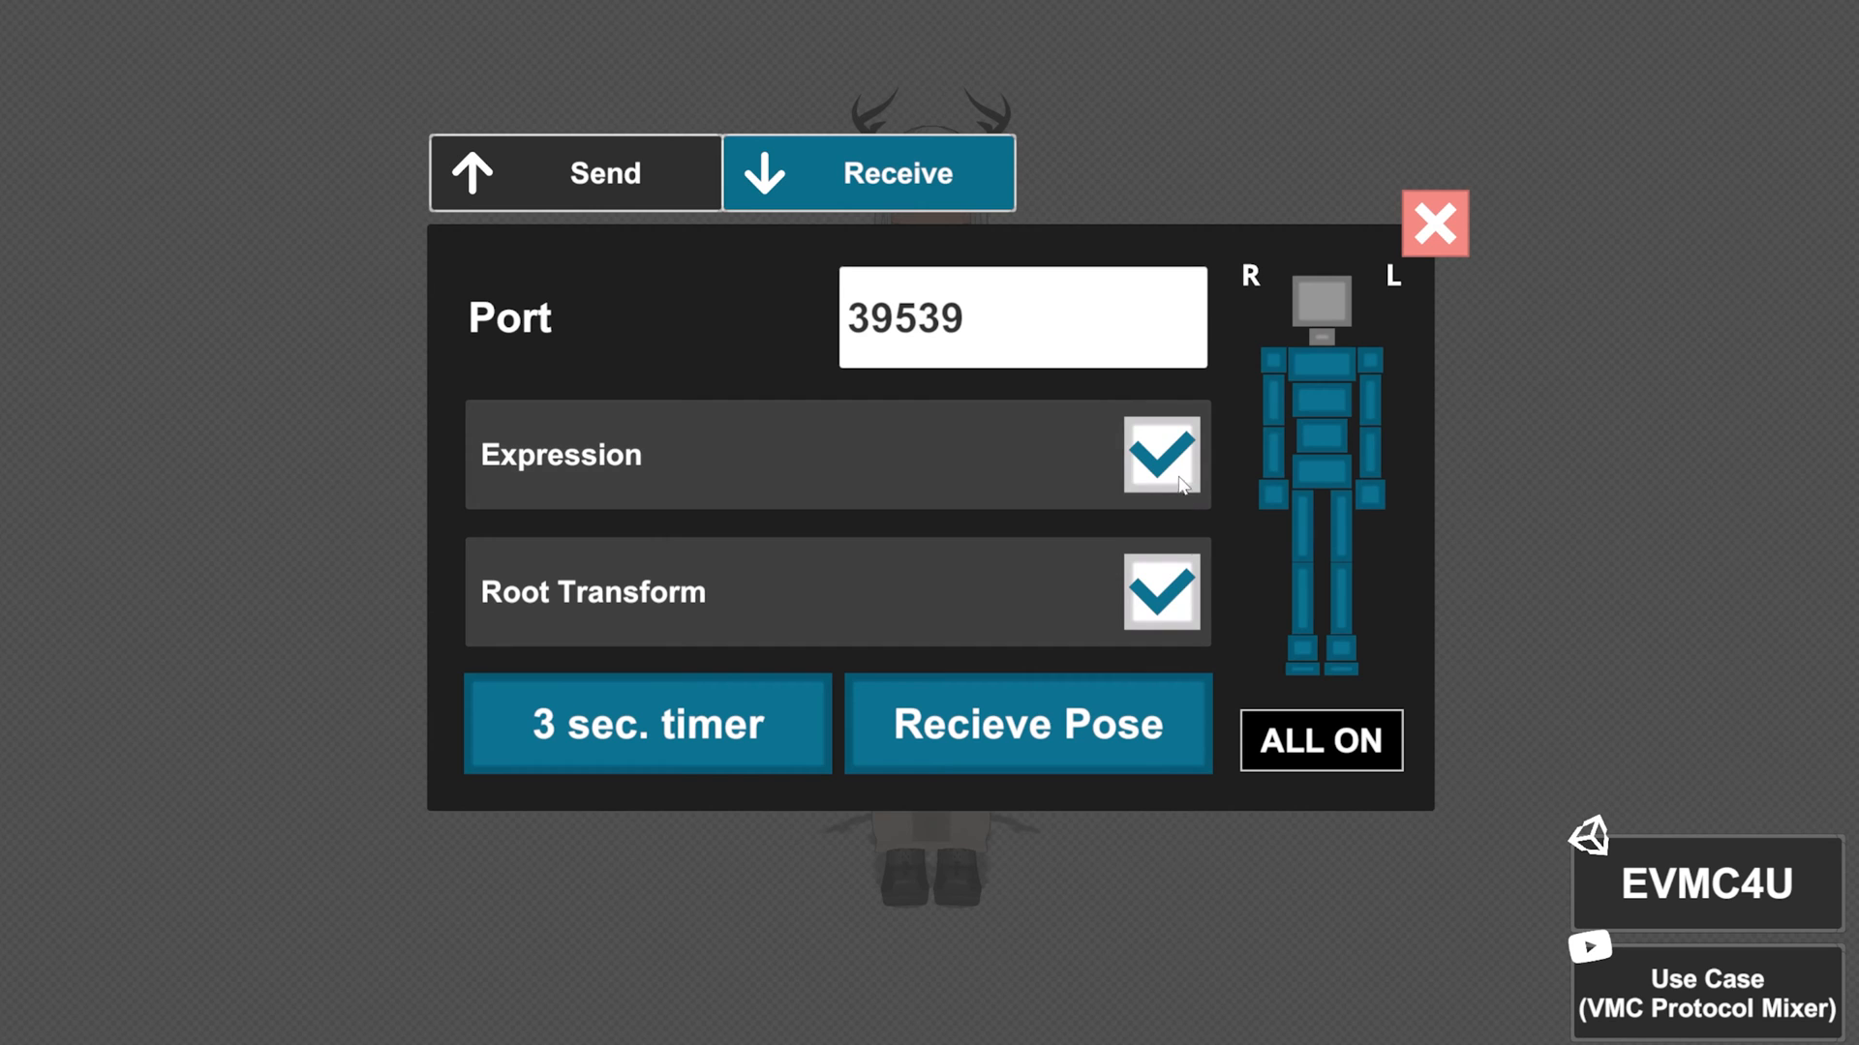
click(1161, 454)
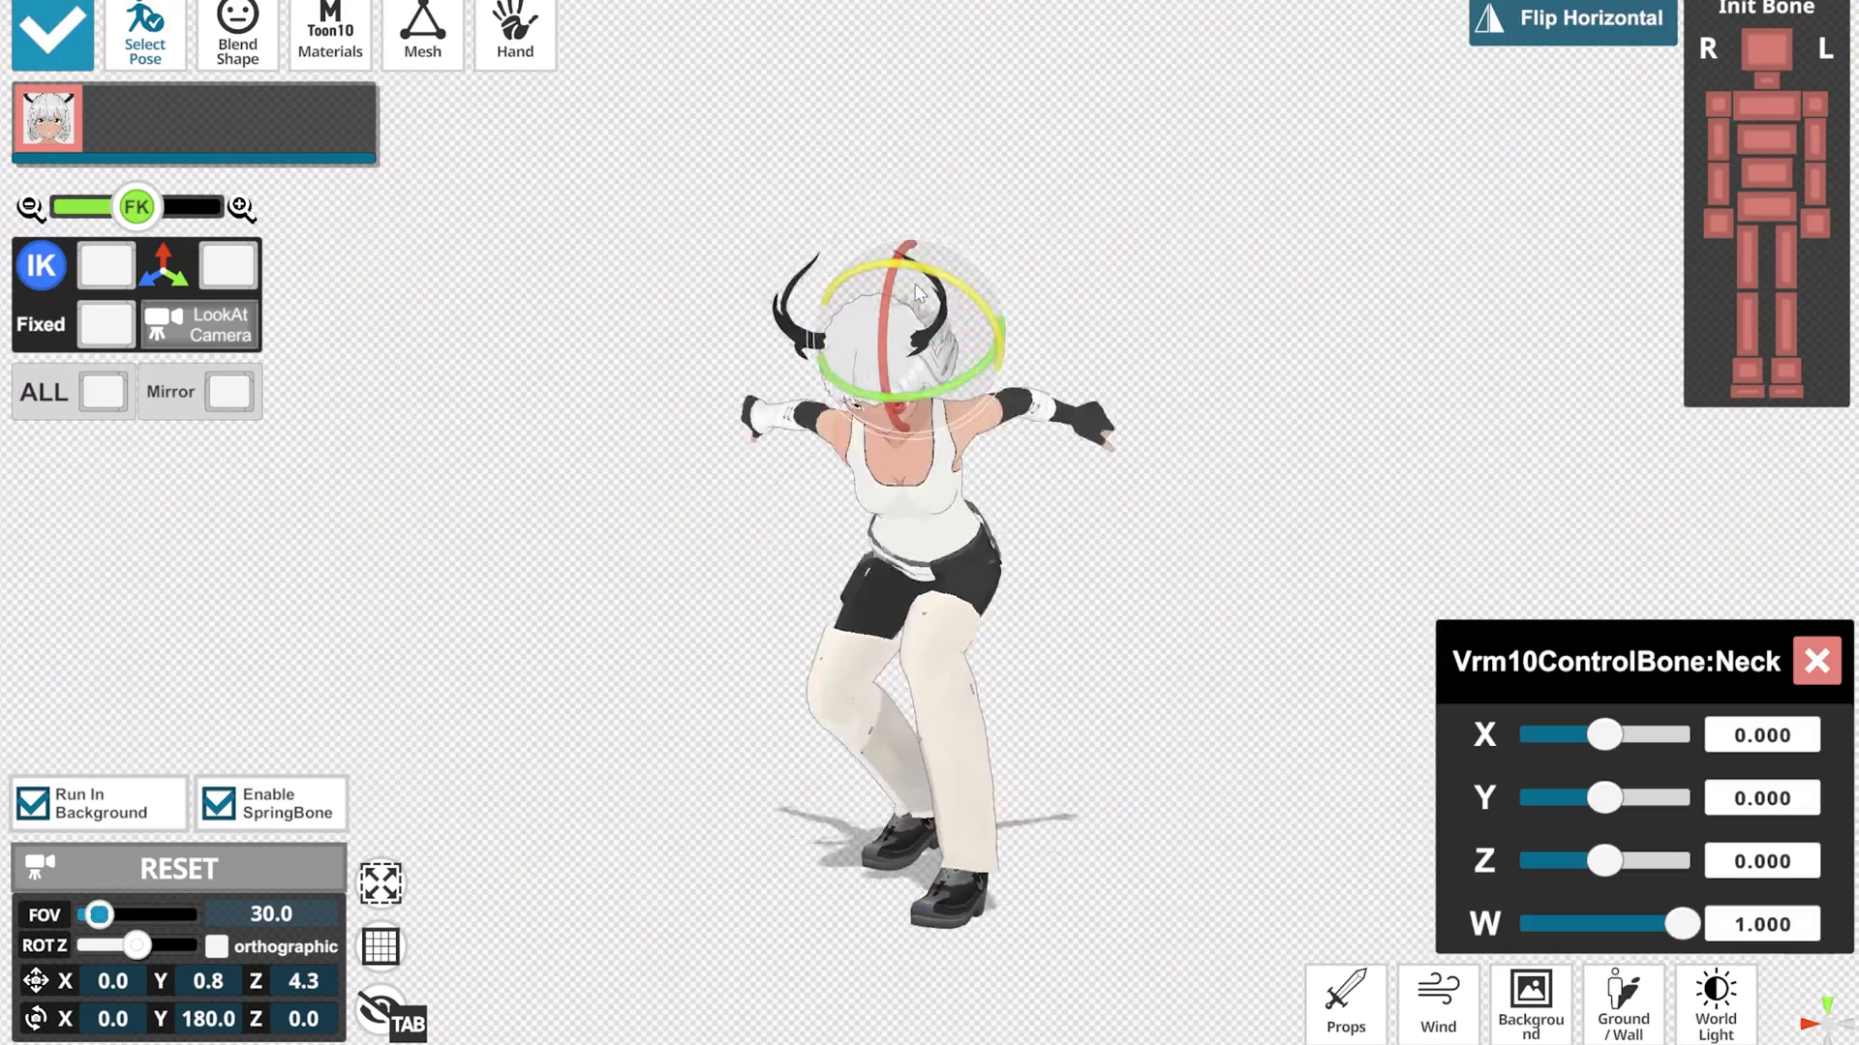
Drag in the workspace while recording the dance motion as 22 EASE-OUT keyframes
drag(936, 296, 972, 273)
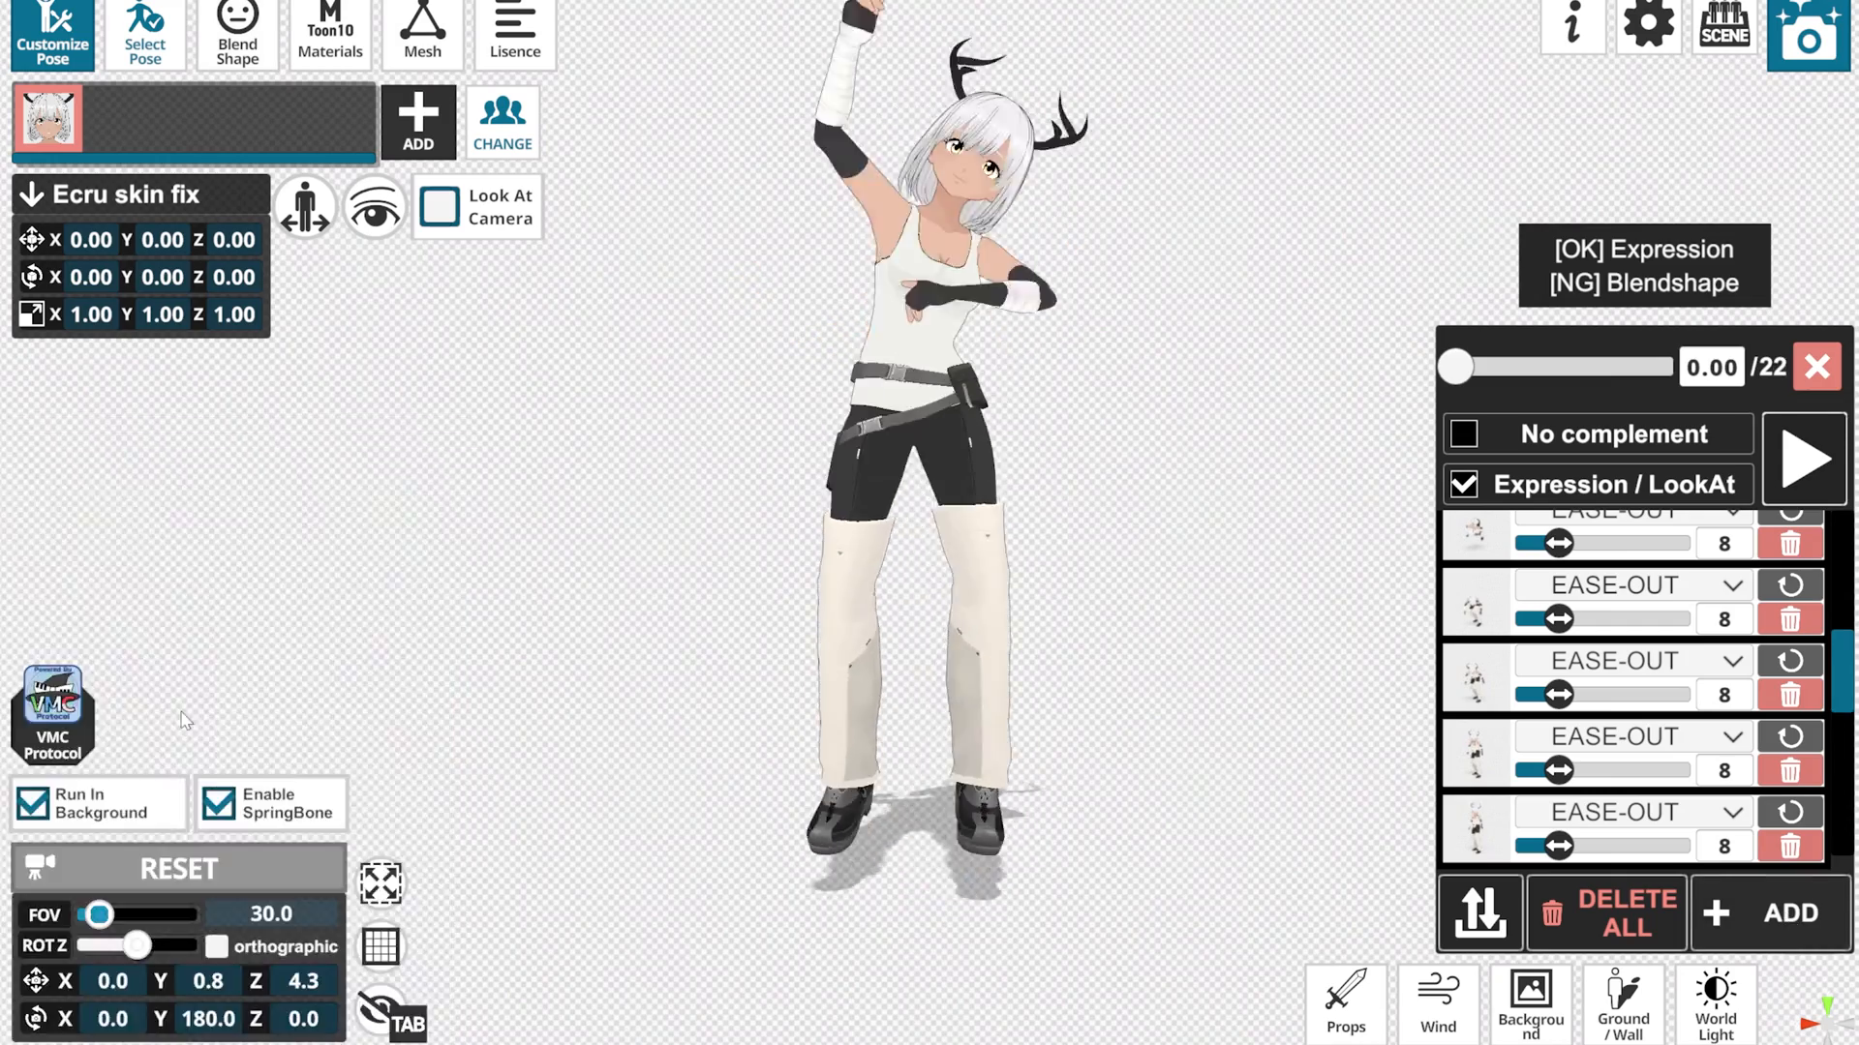
Start adding the red-outfitted Redragon avatar with the ADD button
click(1802, 460)
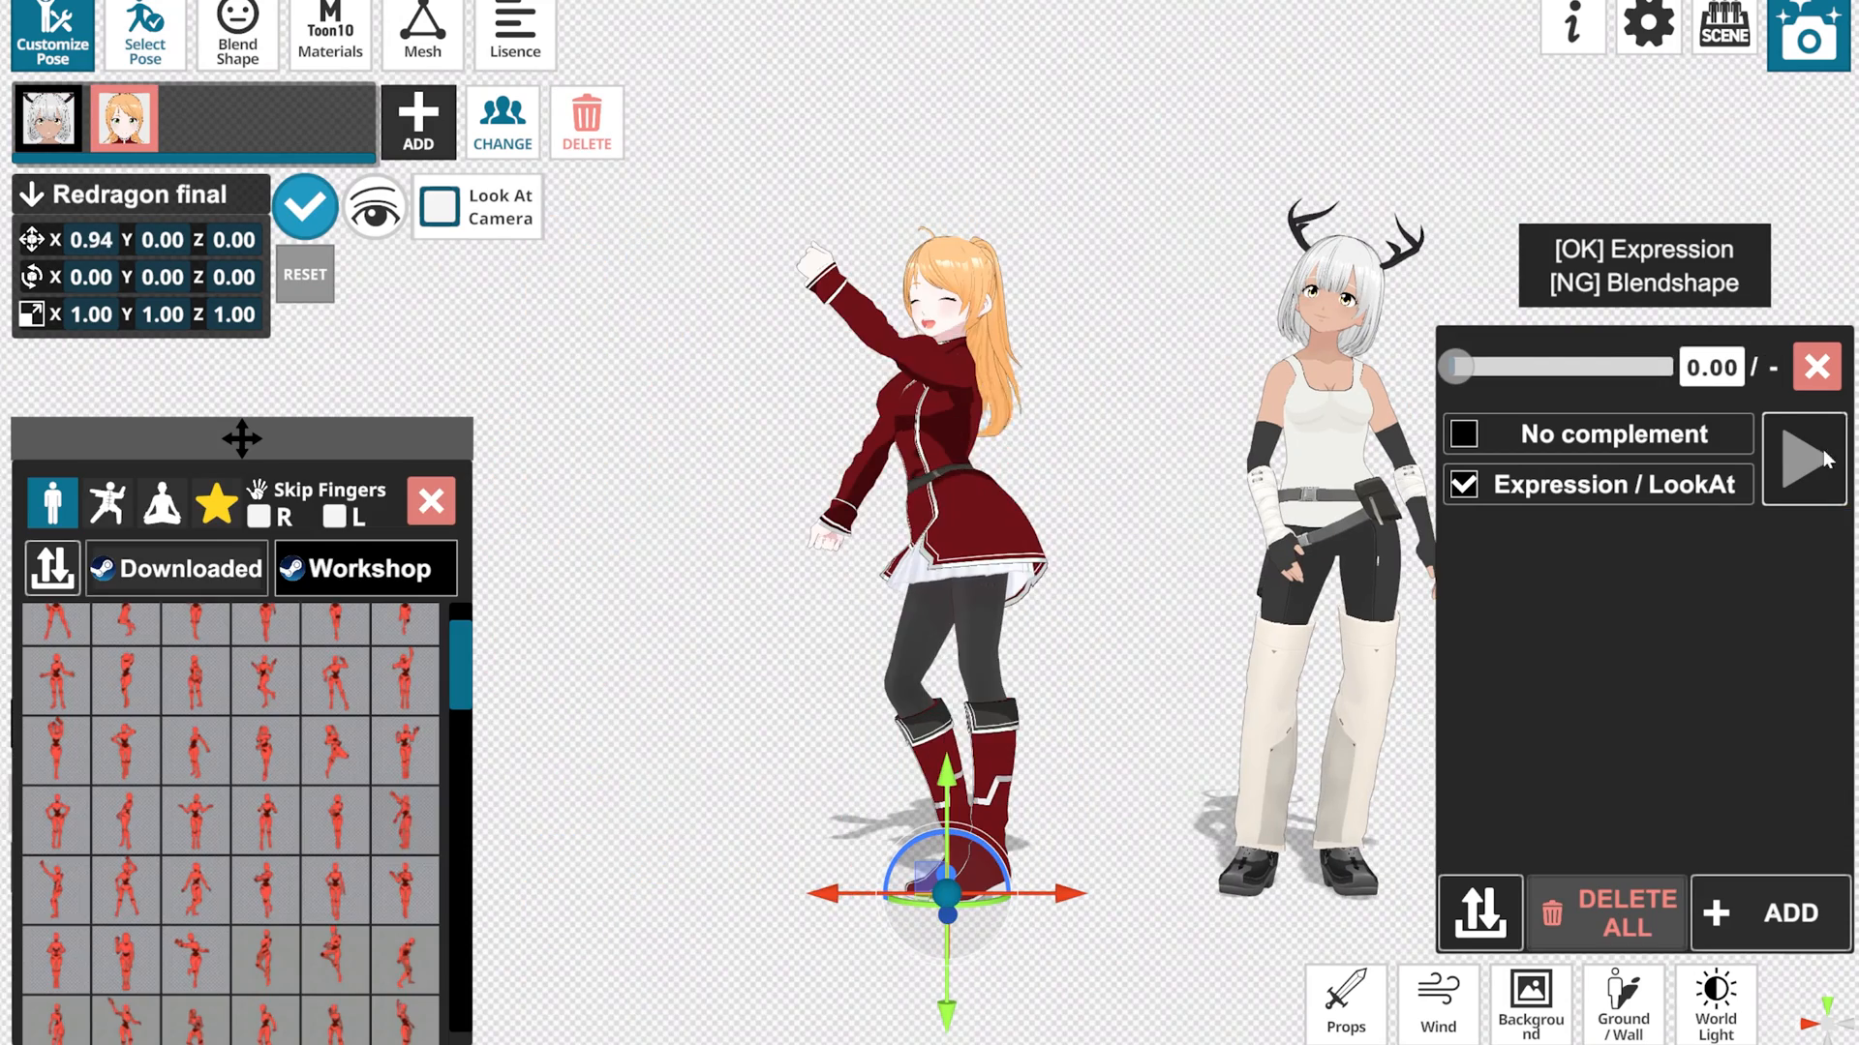
click(1802, 460)
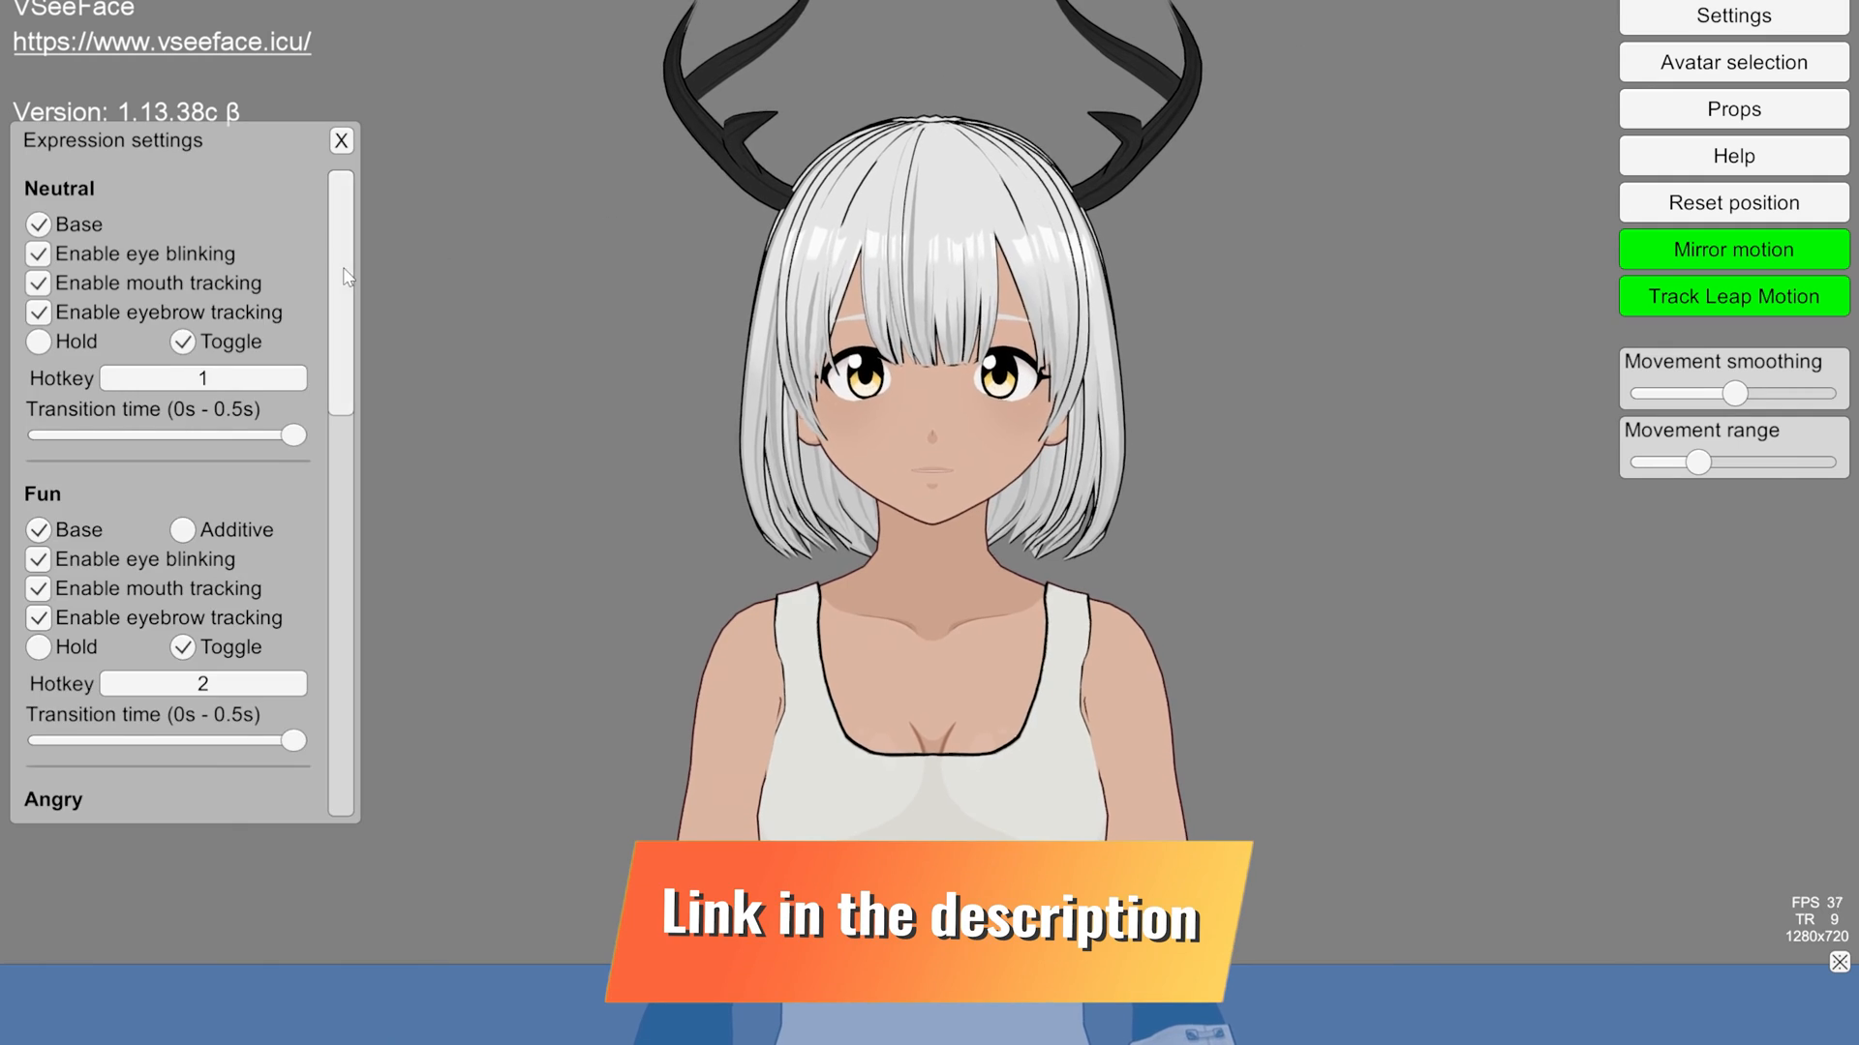
Close VSeeFace's Expression settings window and open the Settings menu
click(340, 139)
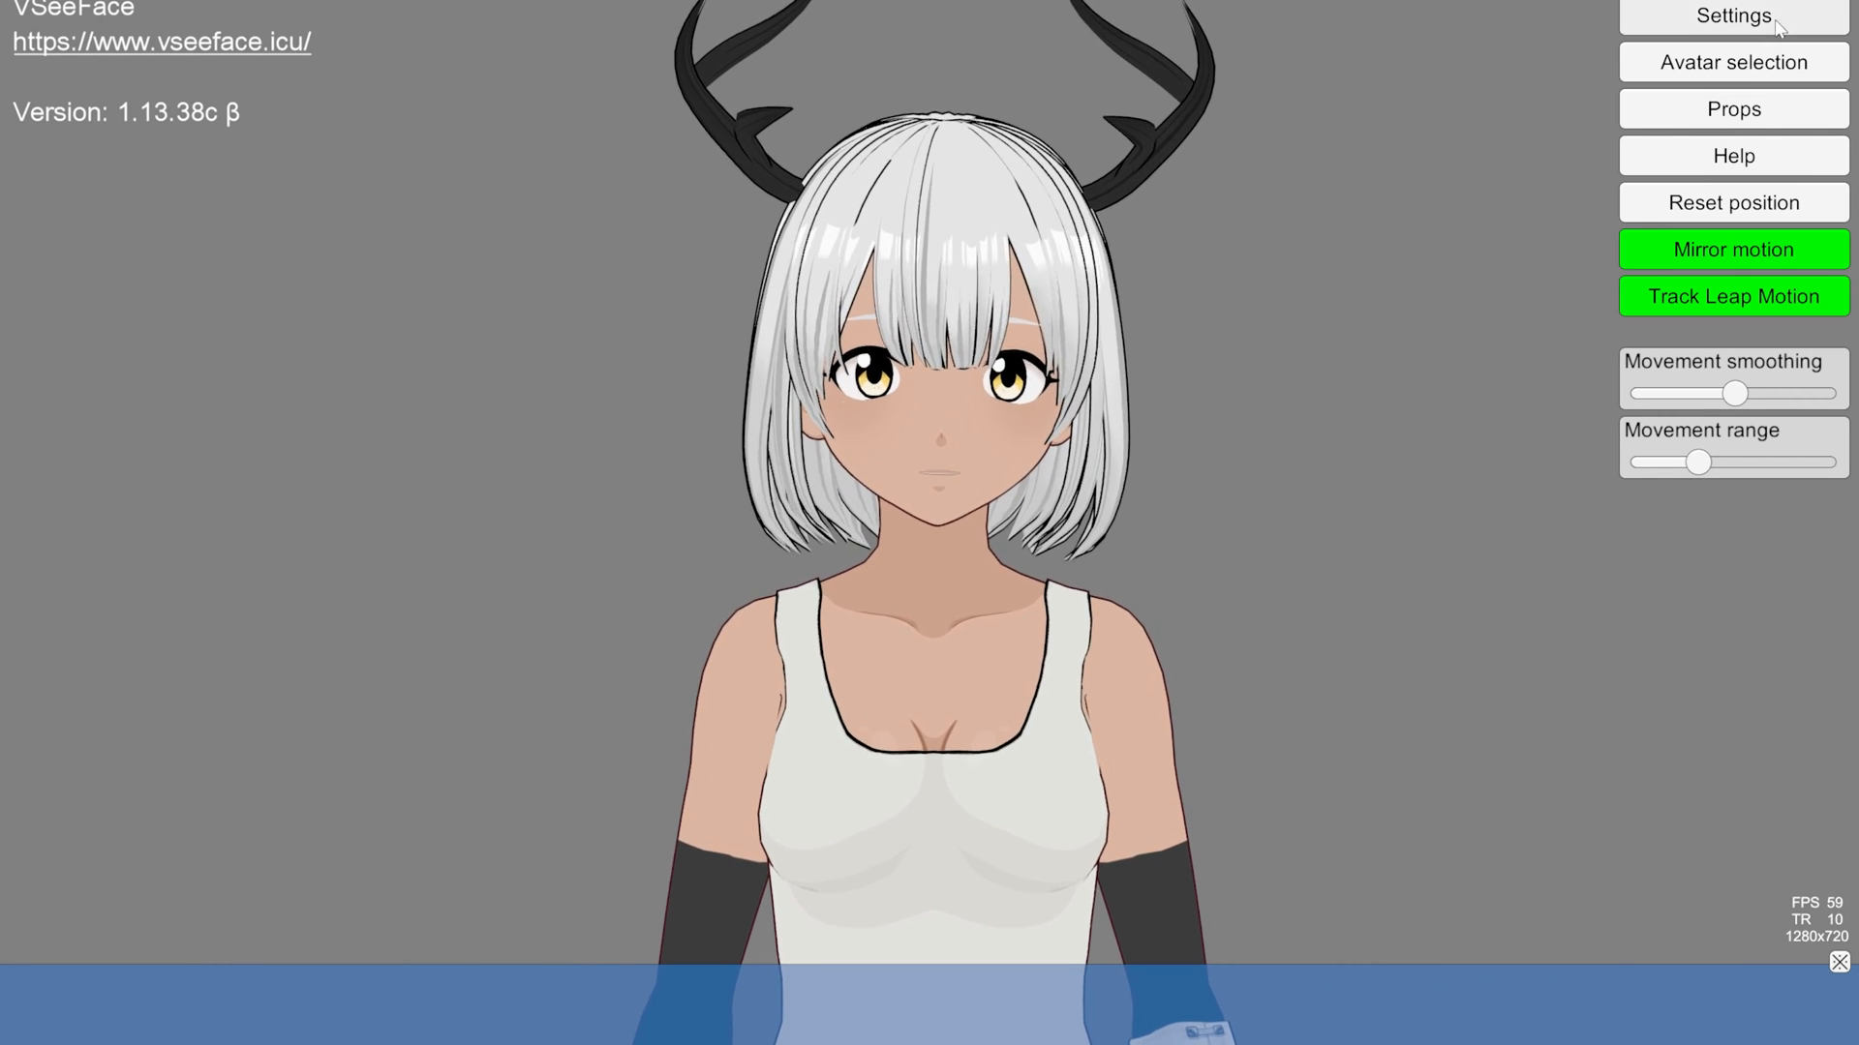
click(1731, 16)
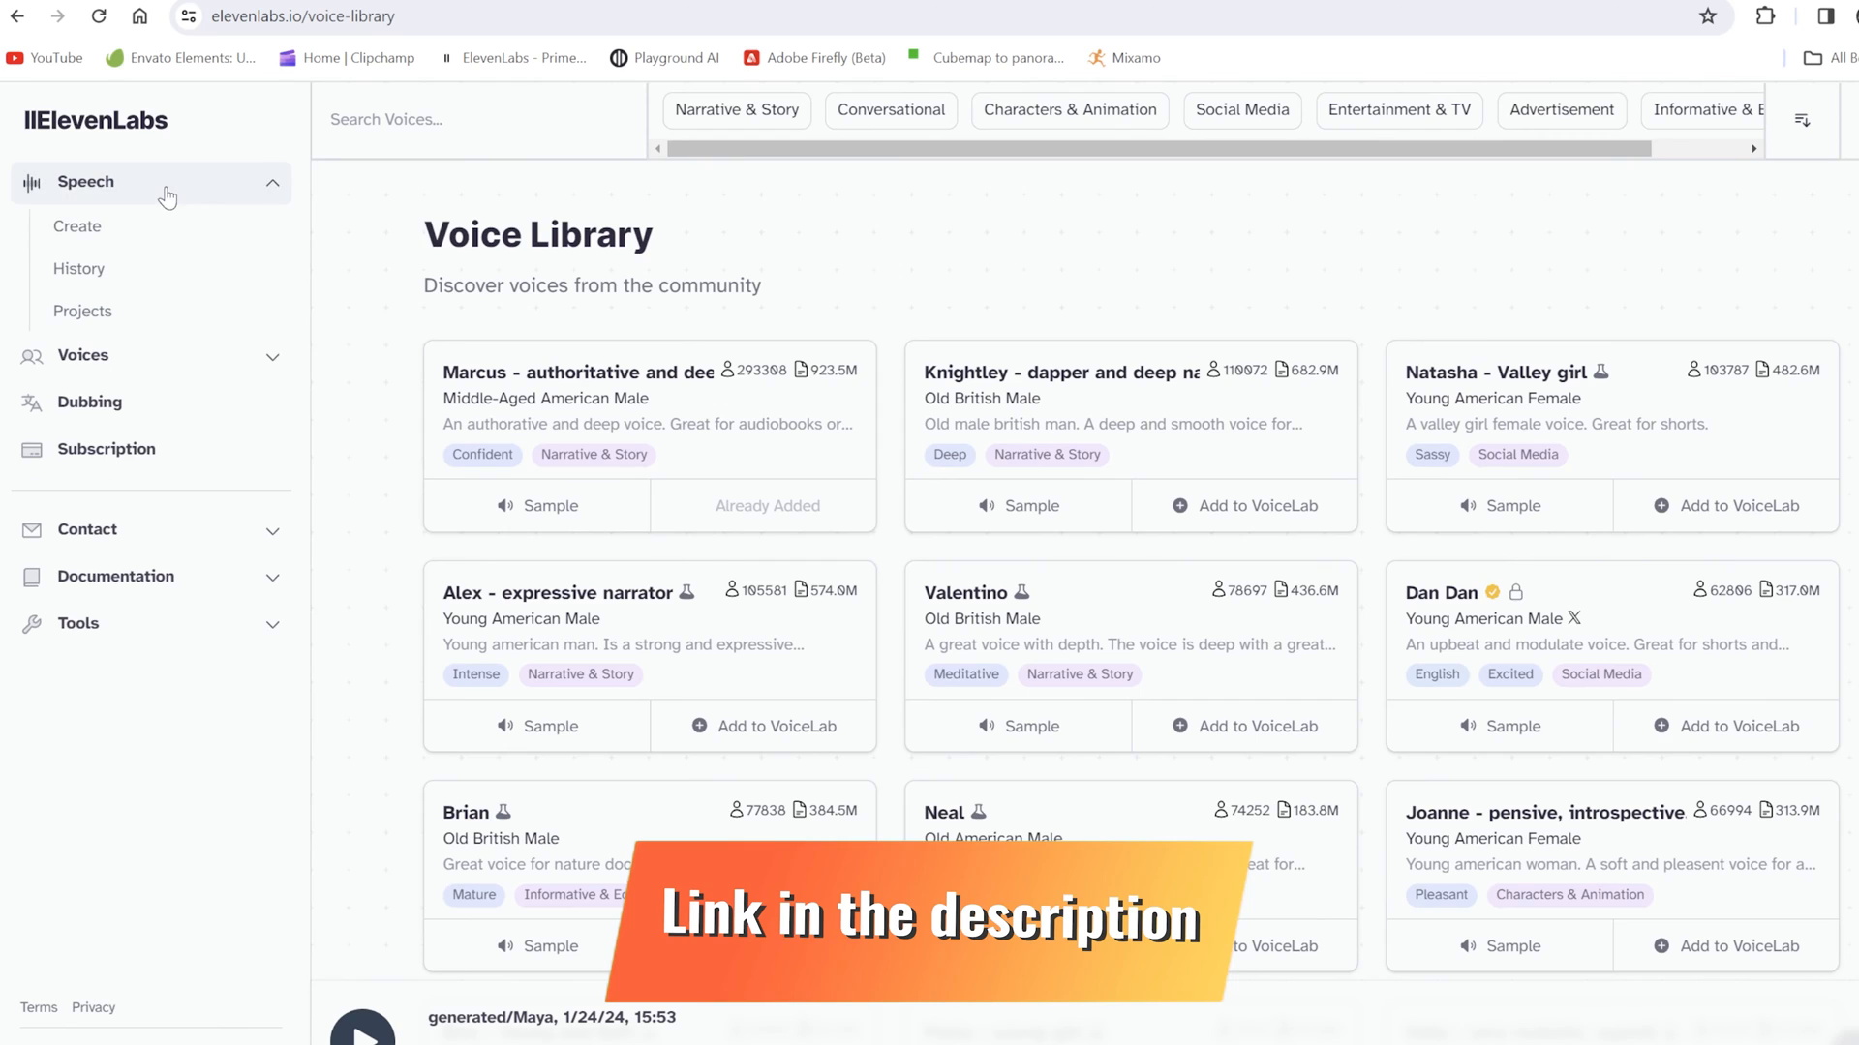
Move from the ElevenLabs Voice Library to the Speech section
click(78, 226)
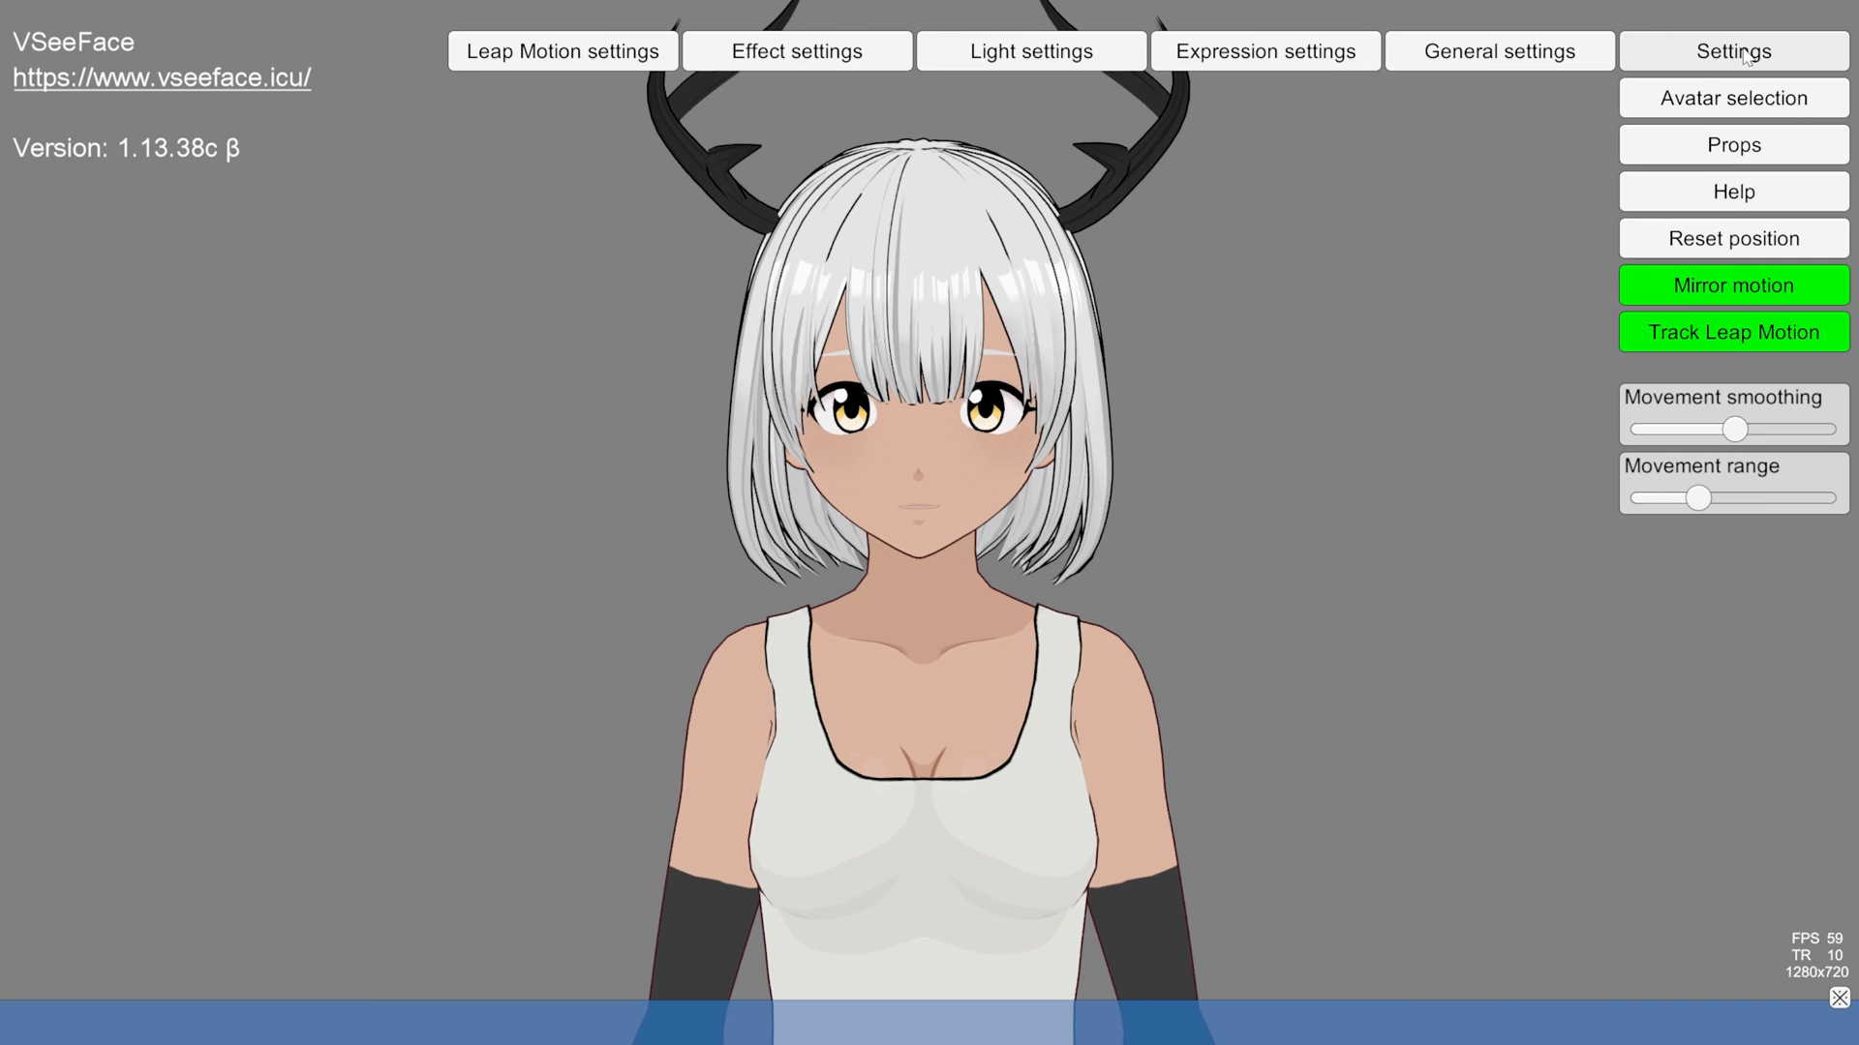
In General settings, choose Load and play audio and select a file from Downloads
click(1498, 50)
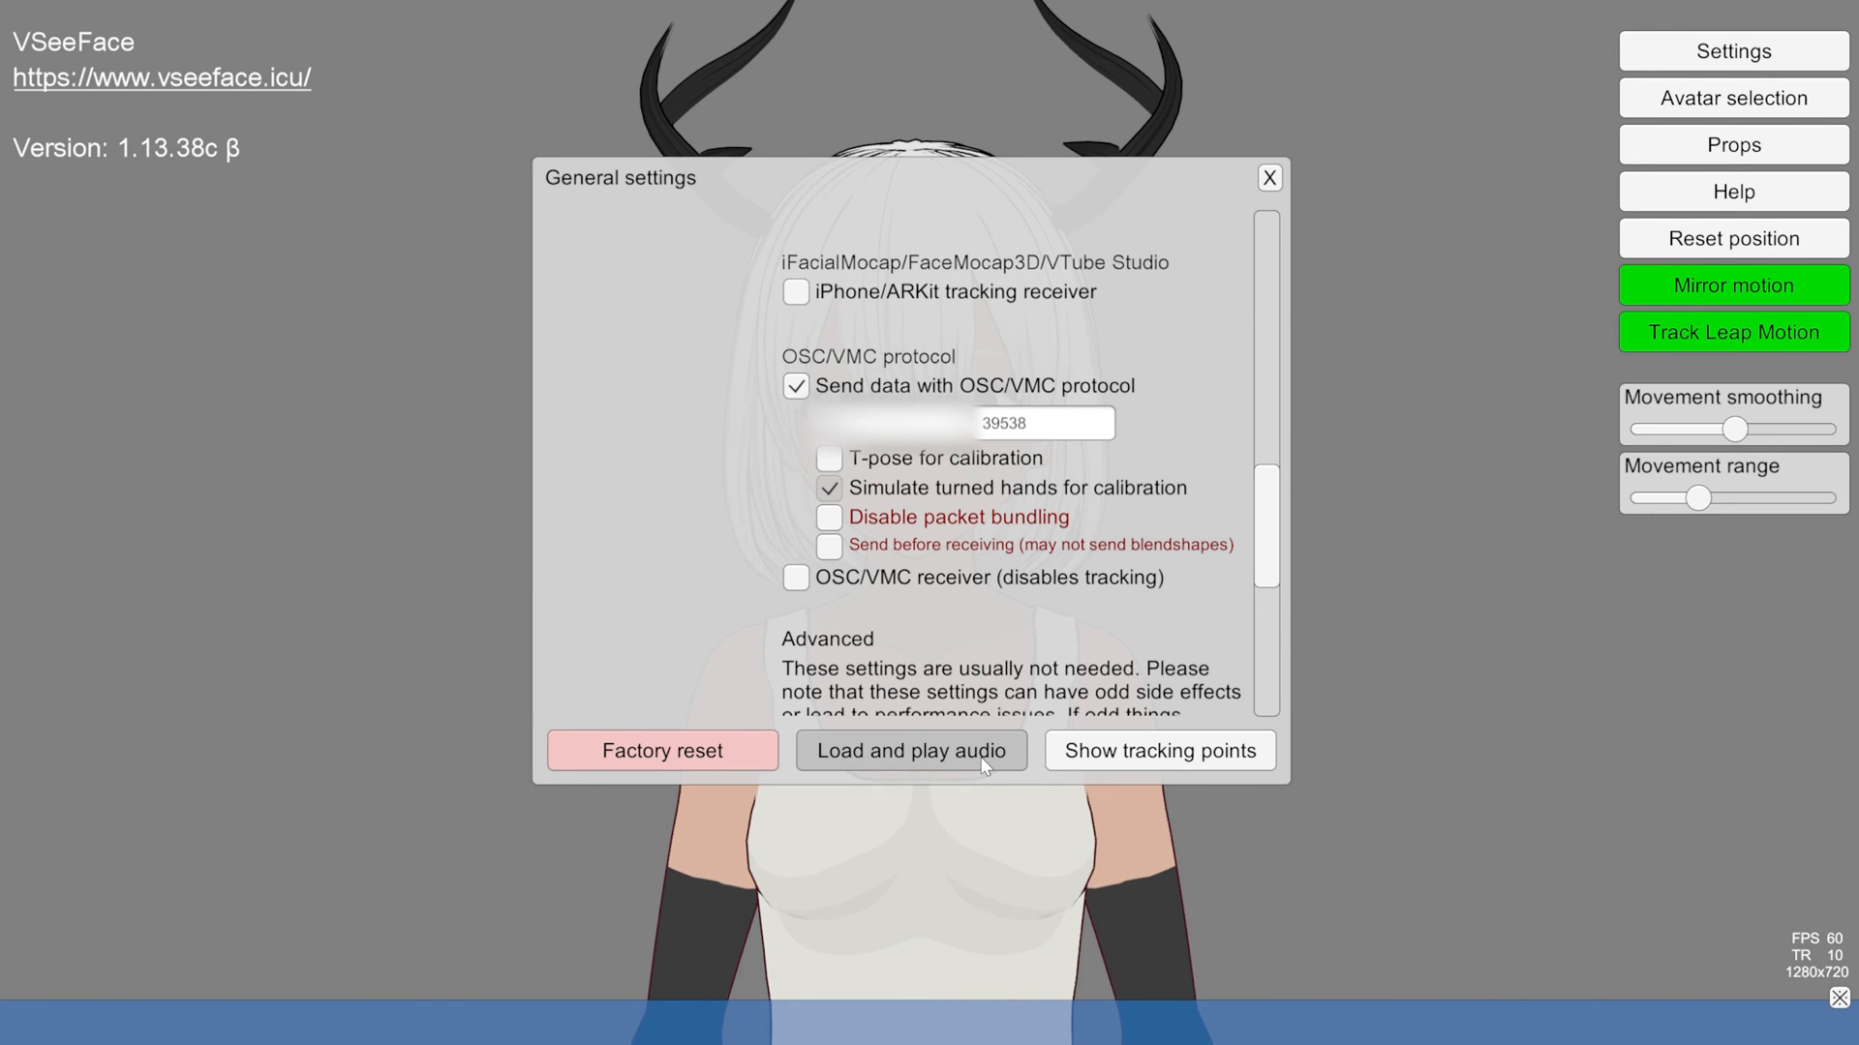
click(909, 751)
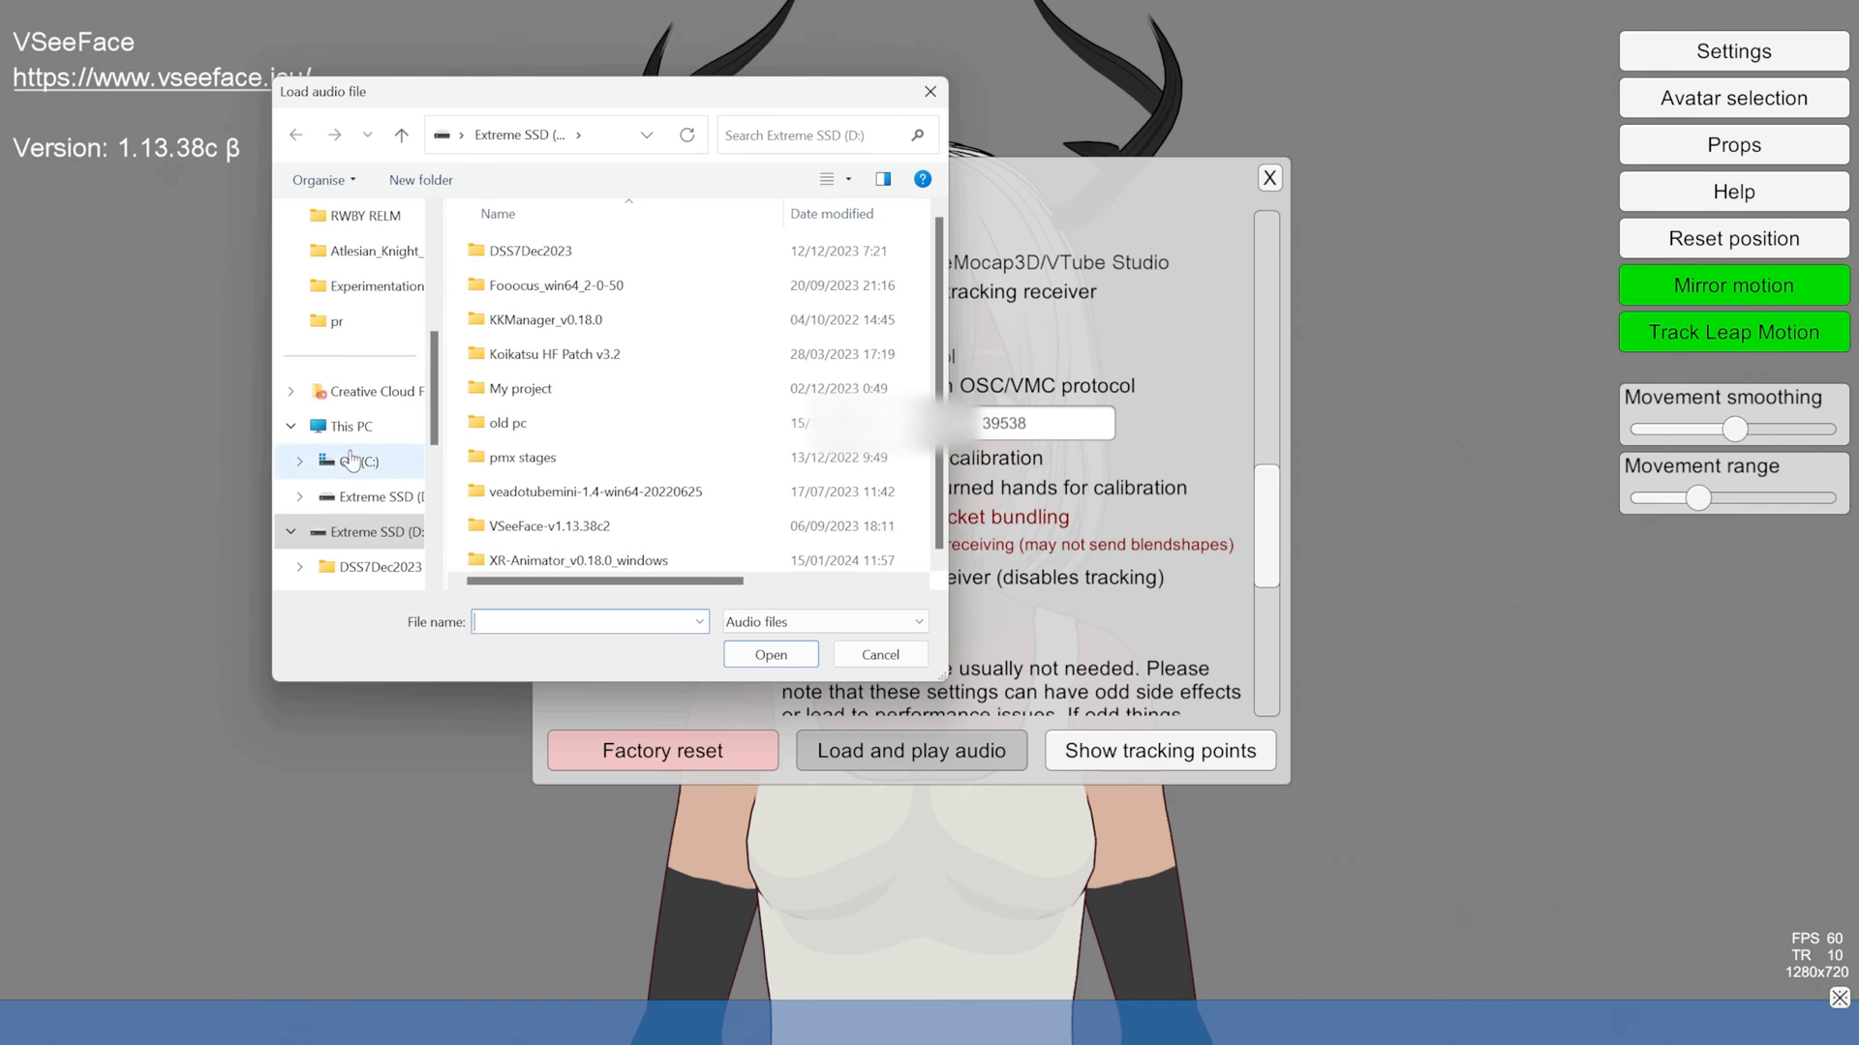
click(365, 396)
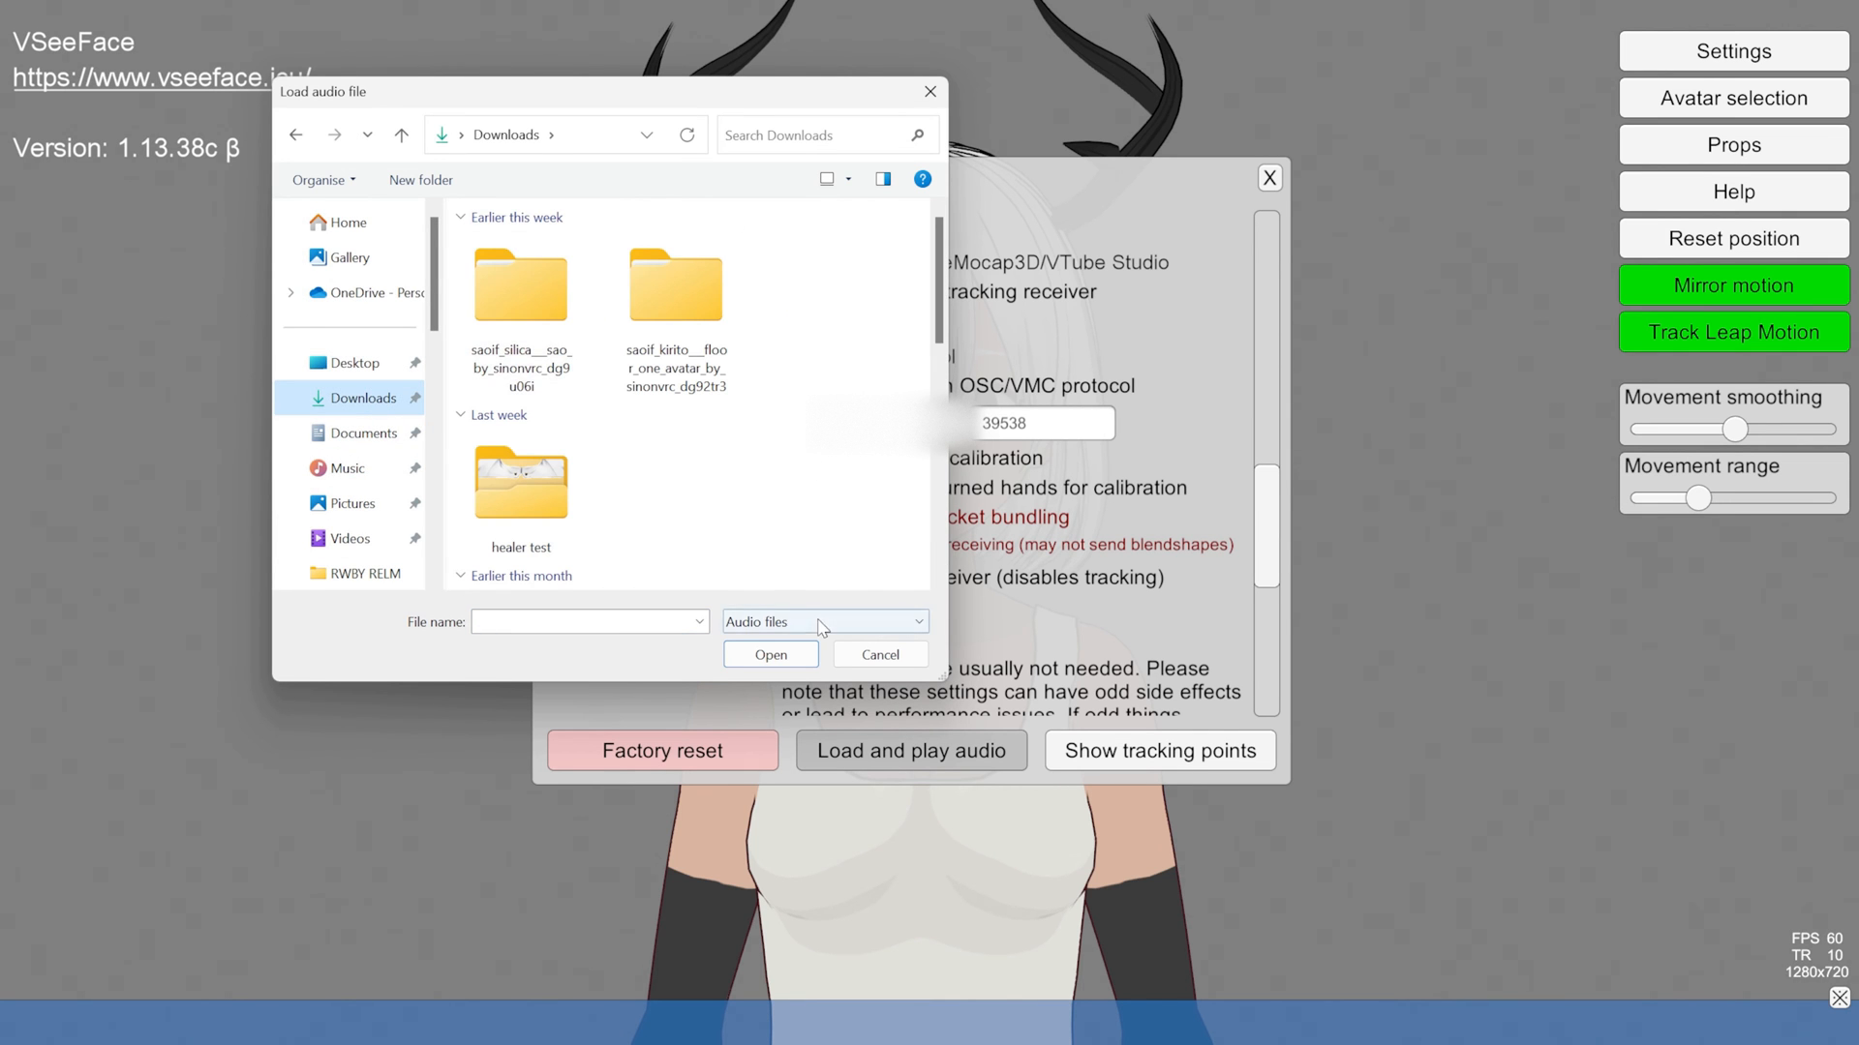
click(822, 621)
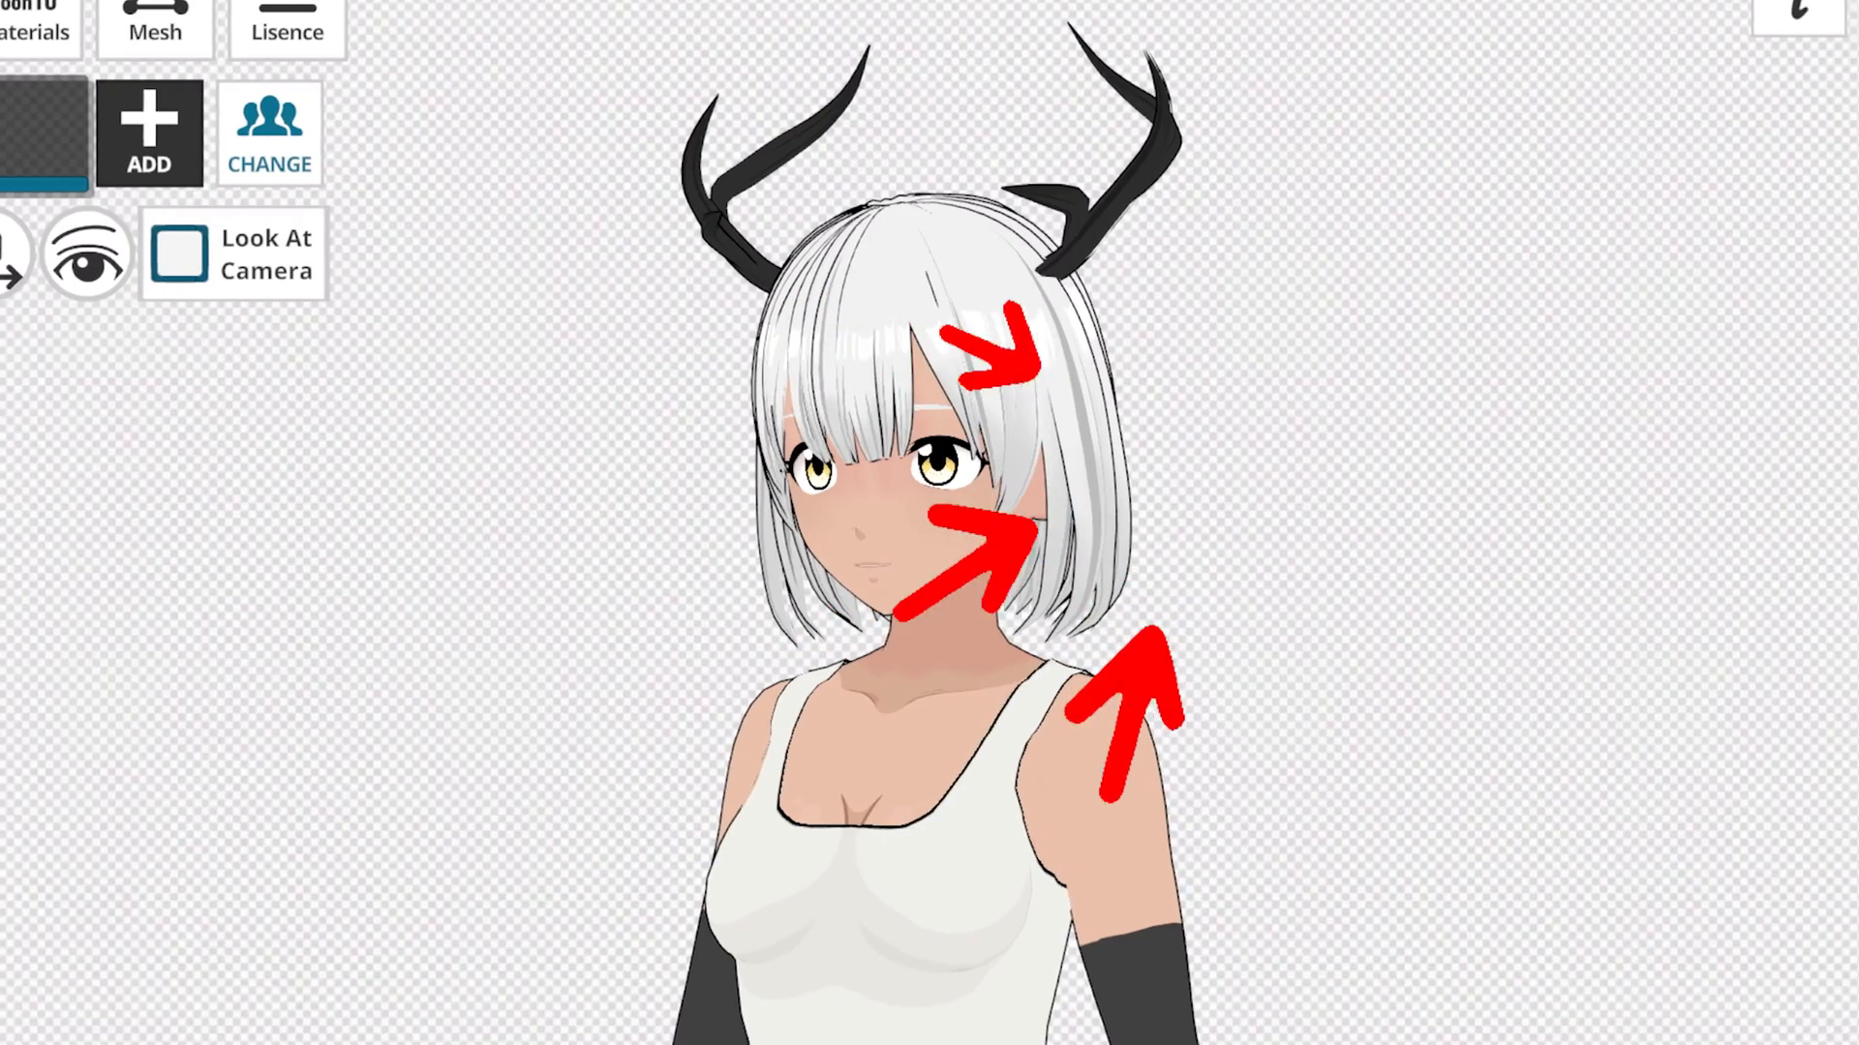
Open the Background panel with Fixed Image and 360° (HDRI) options
click(1530, 1004)
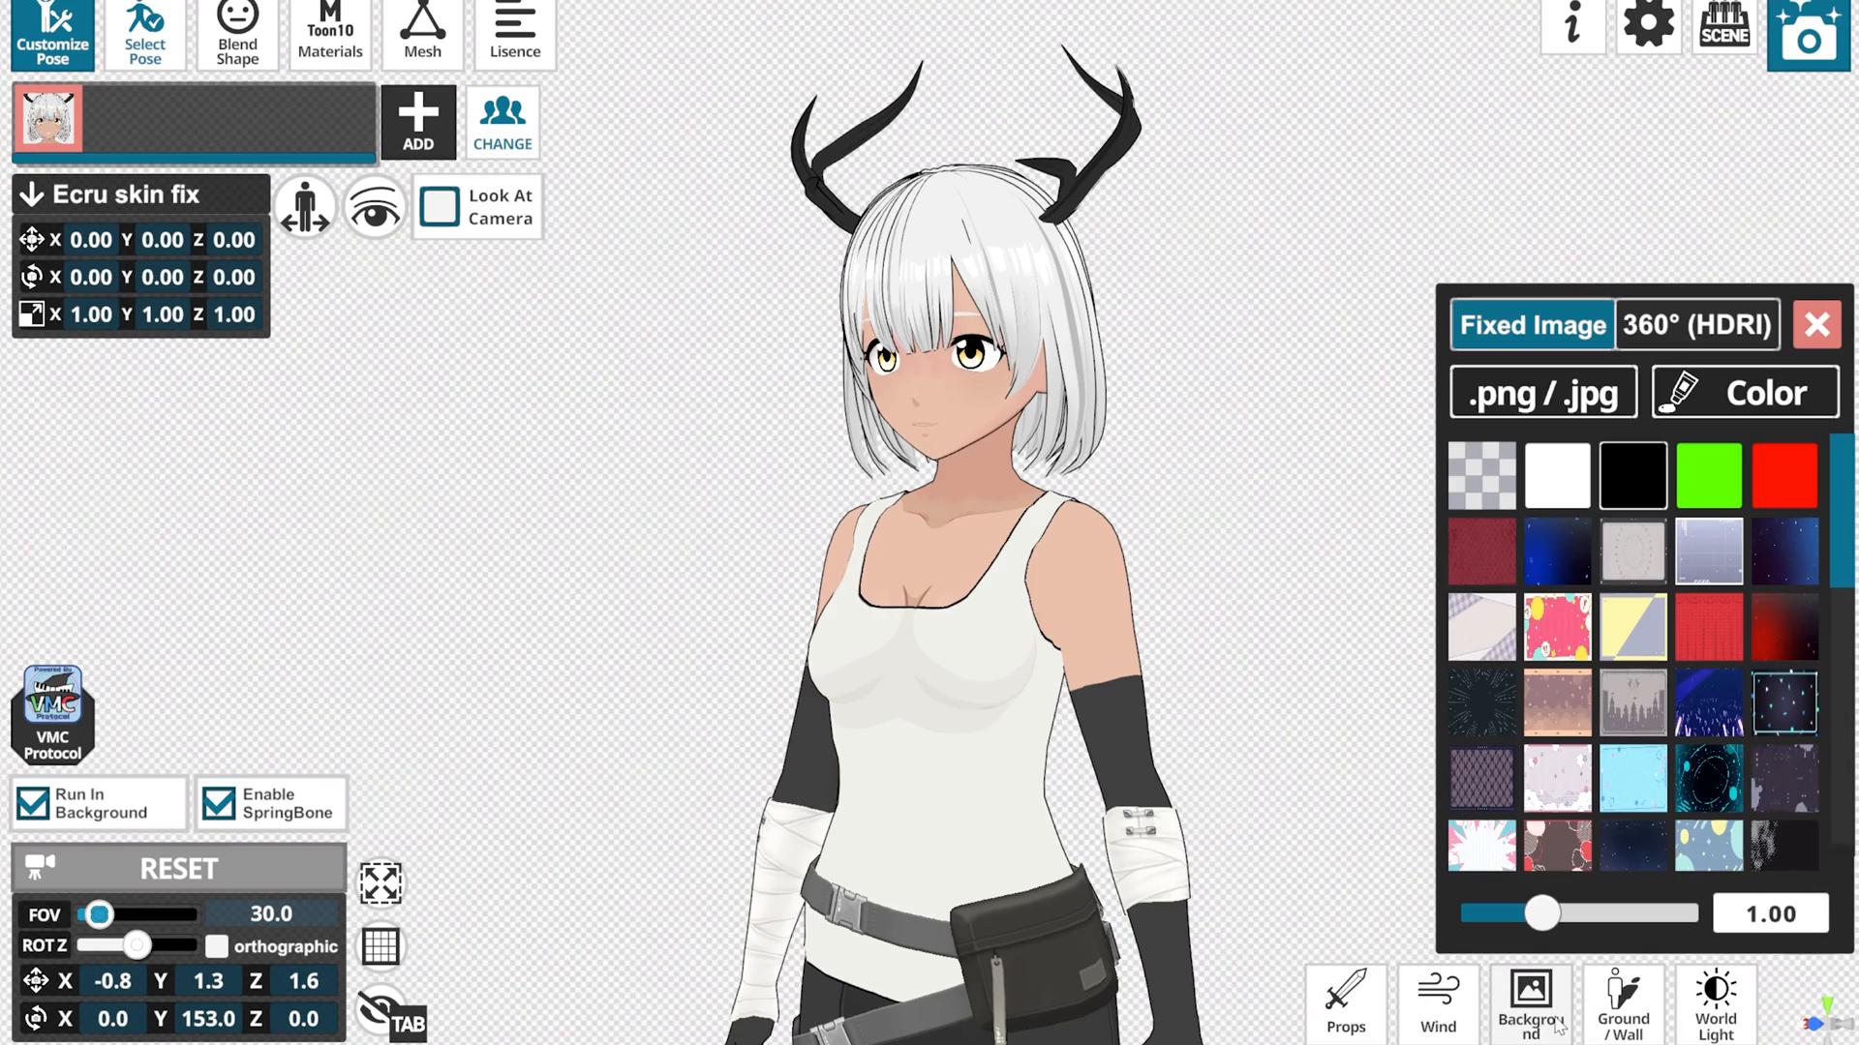
click(1707, 475)
text(360)
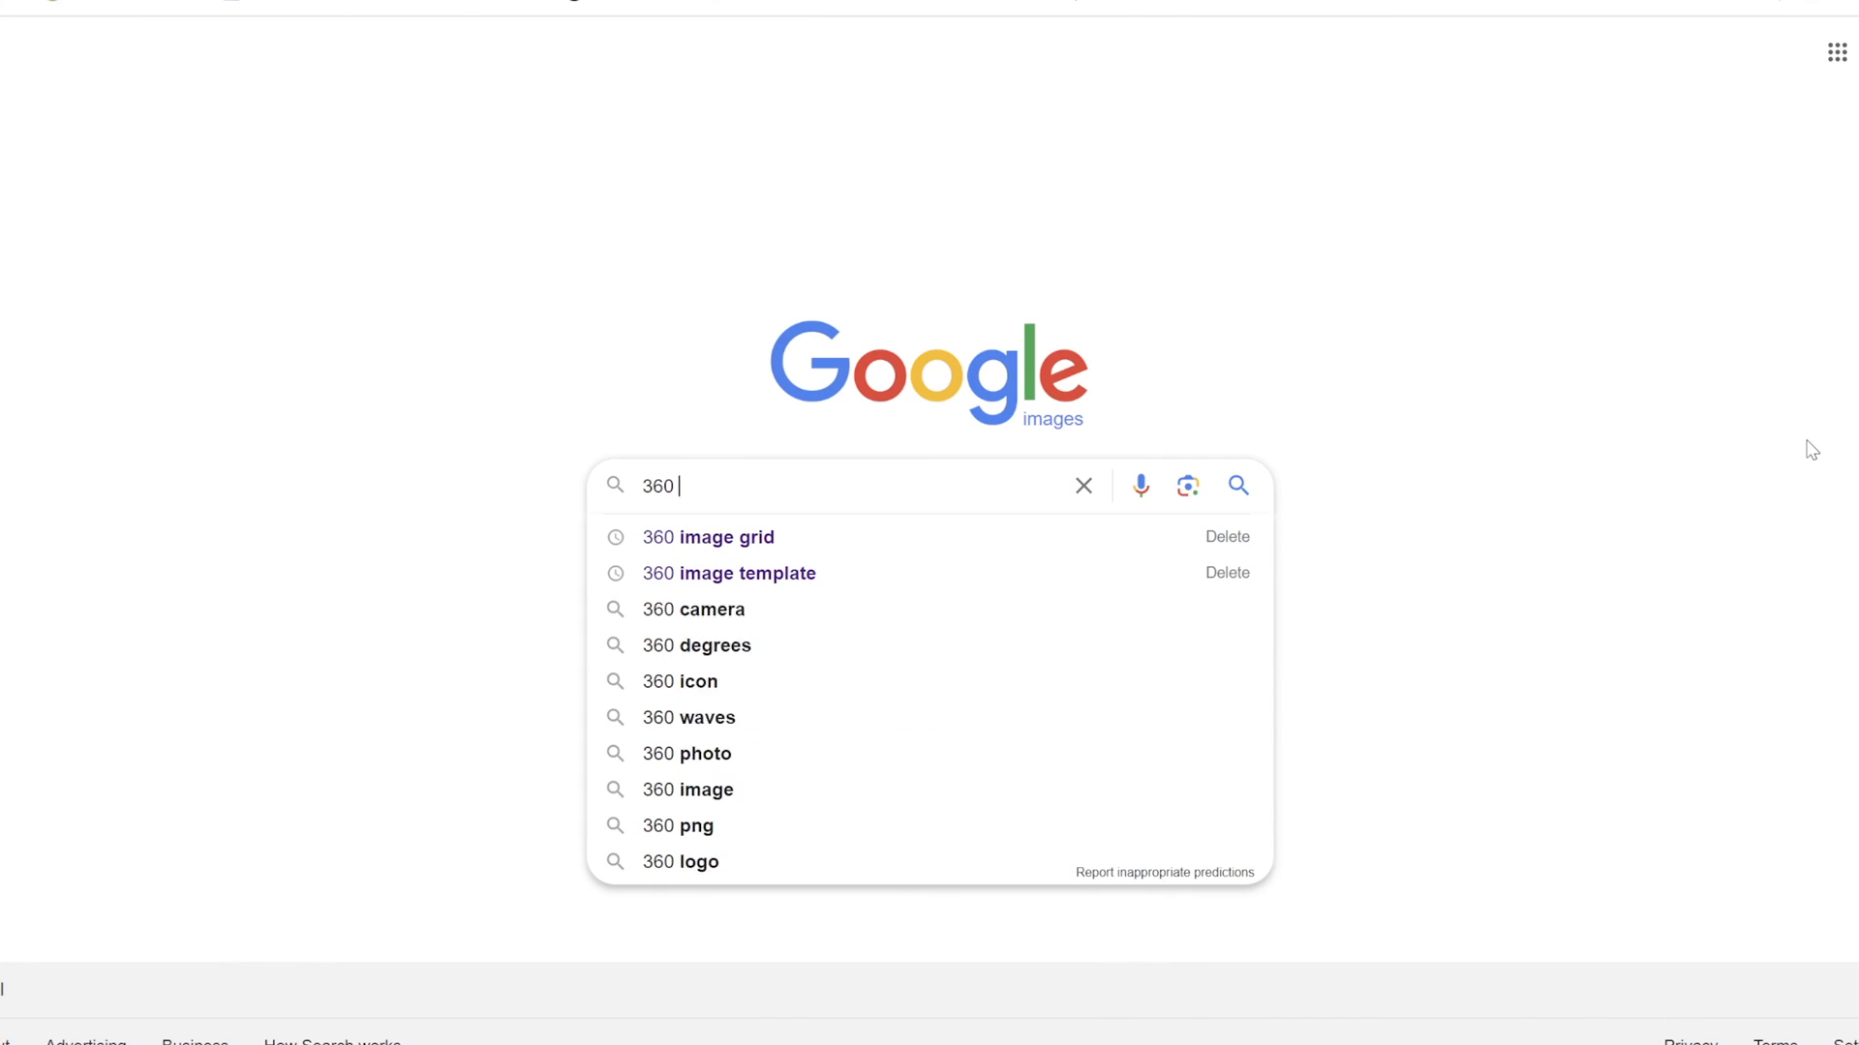
Pick a suggested Google Images search for 360 panoramic images
click(707, 537)
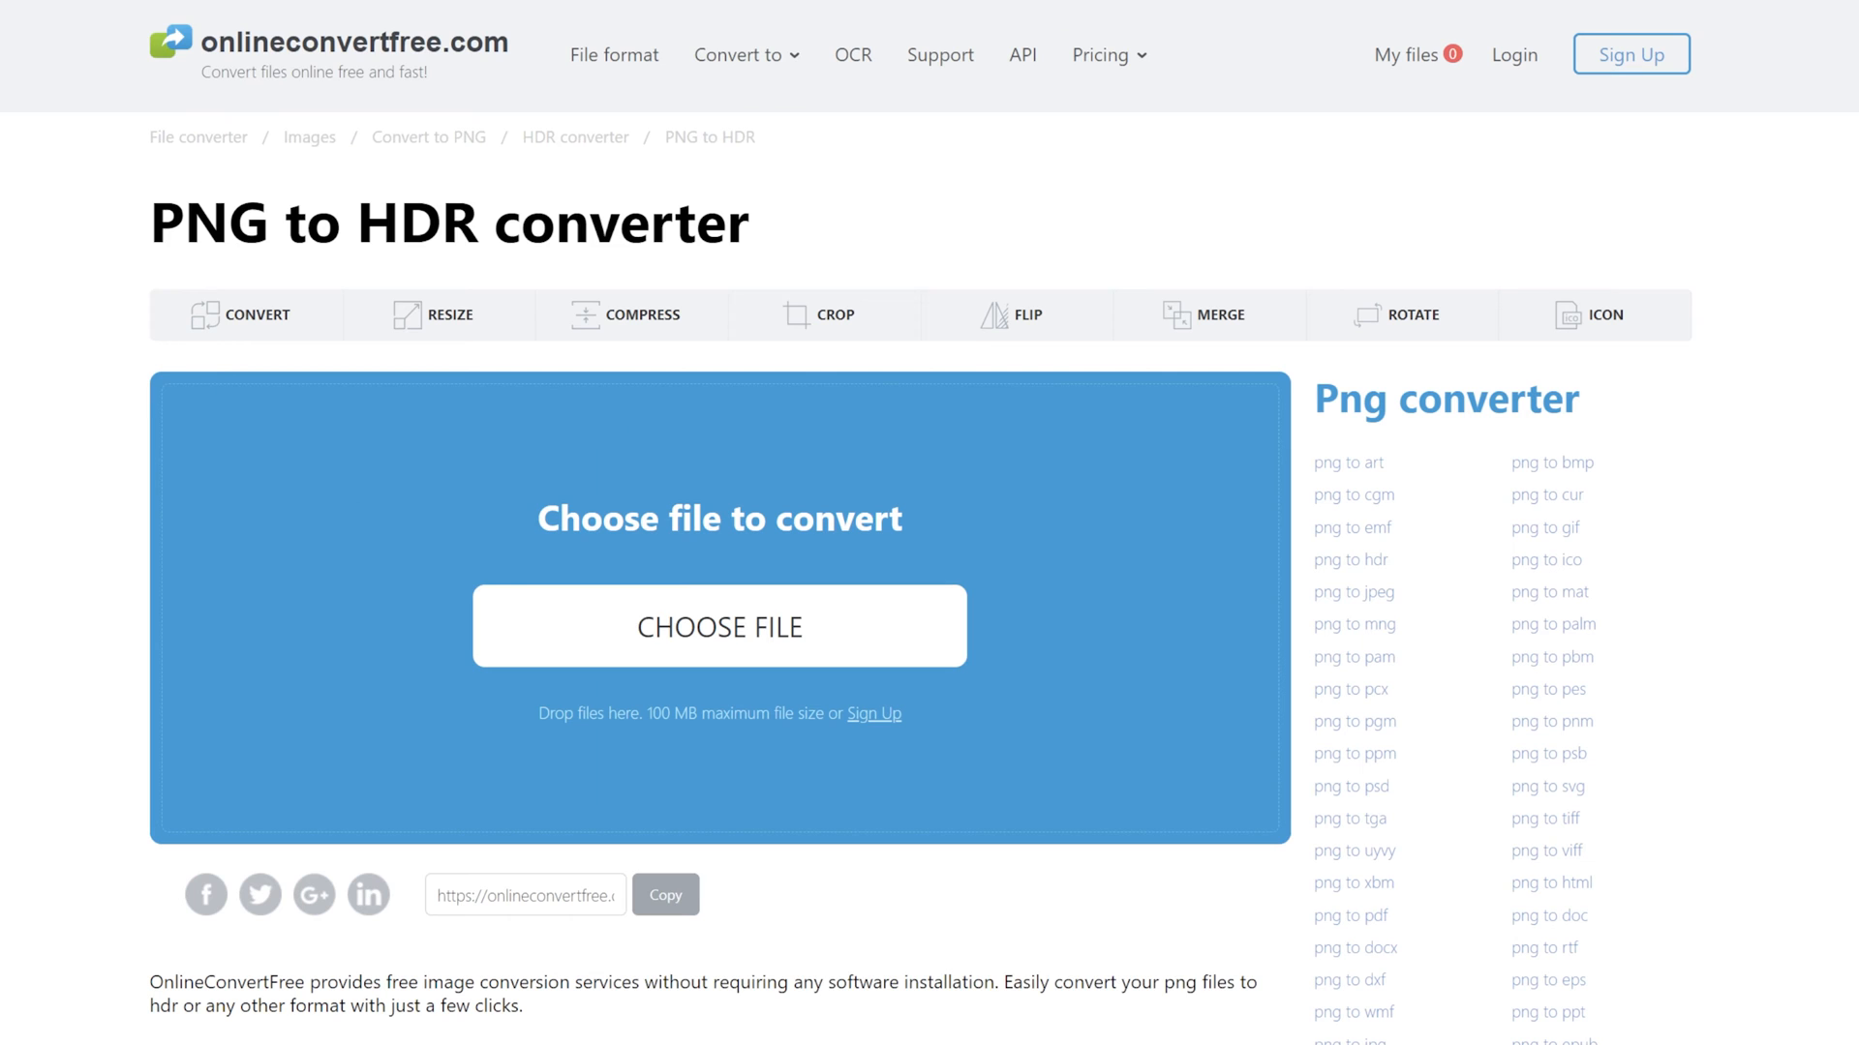
Choose the PNG image on the PNG-to-HDR converter and upload it
click(718, 626)
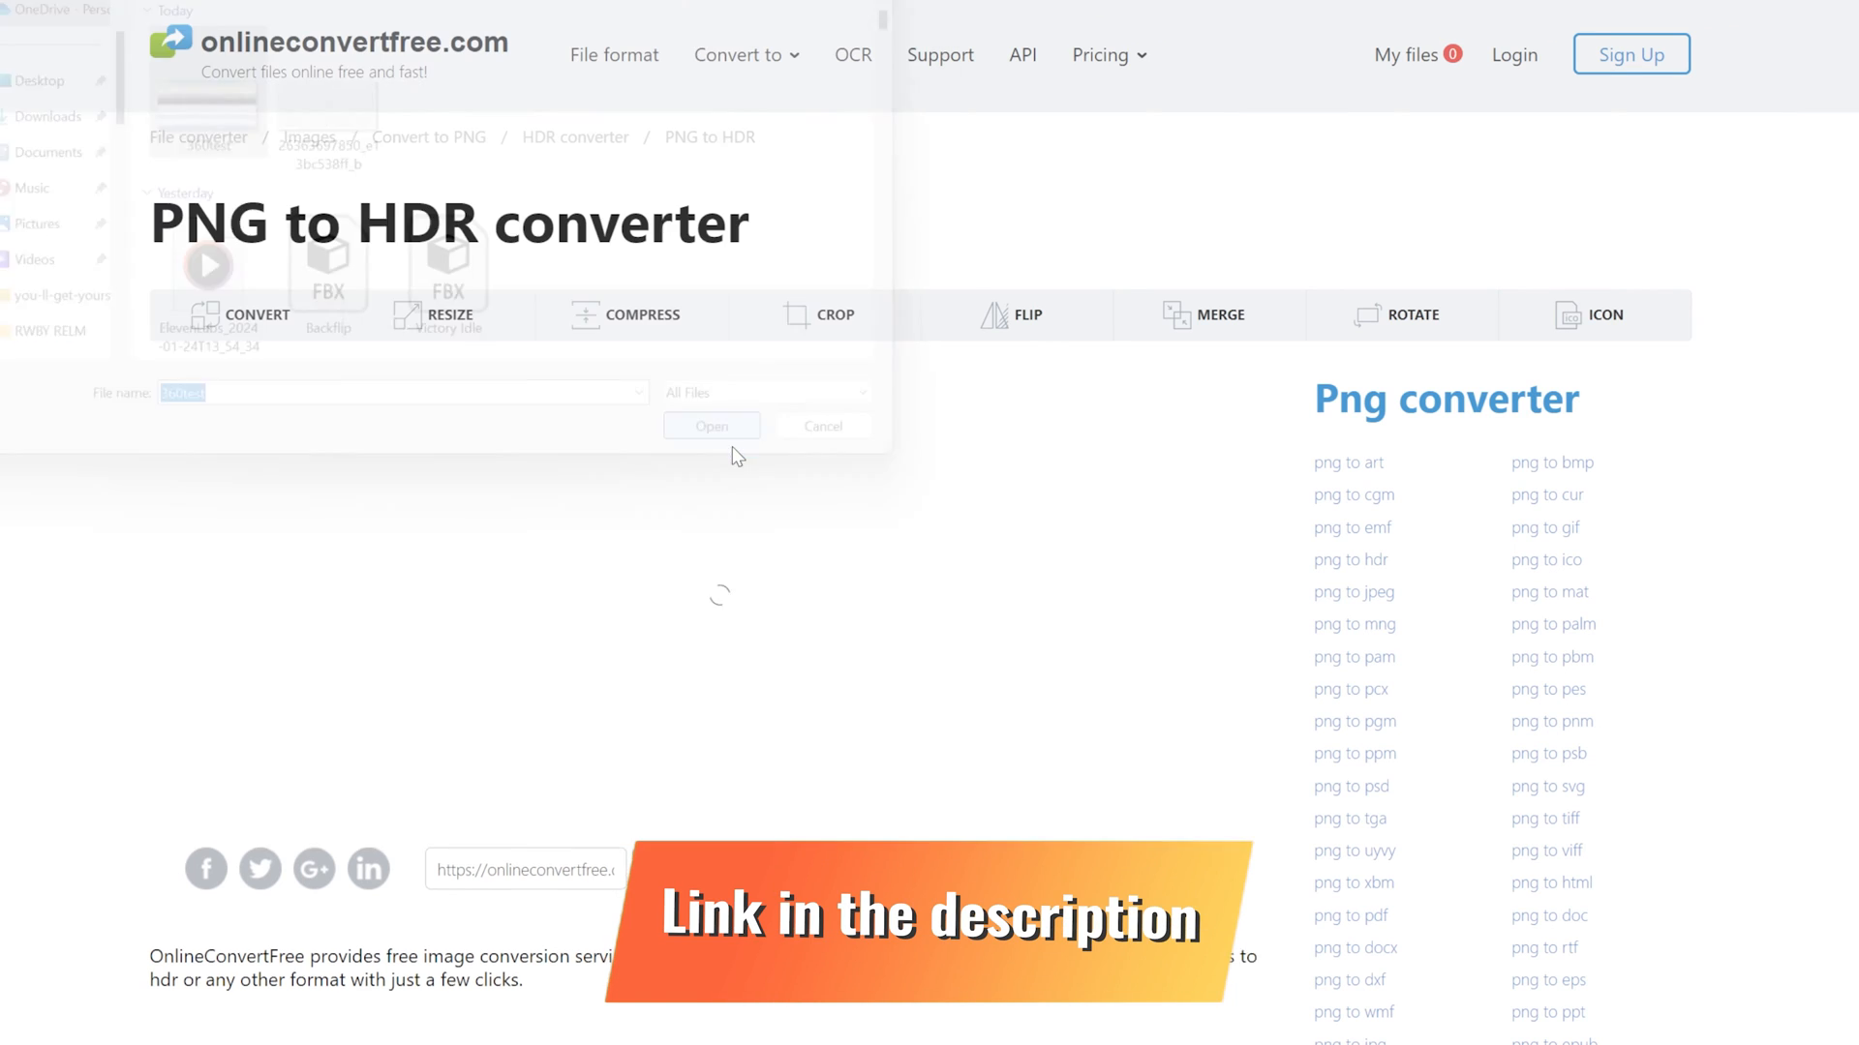
click(712, 426)
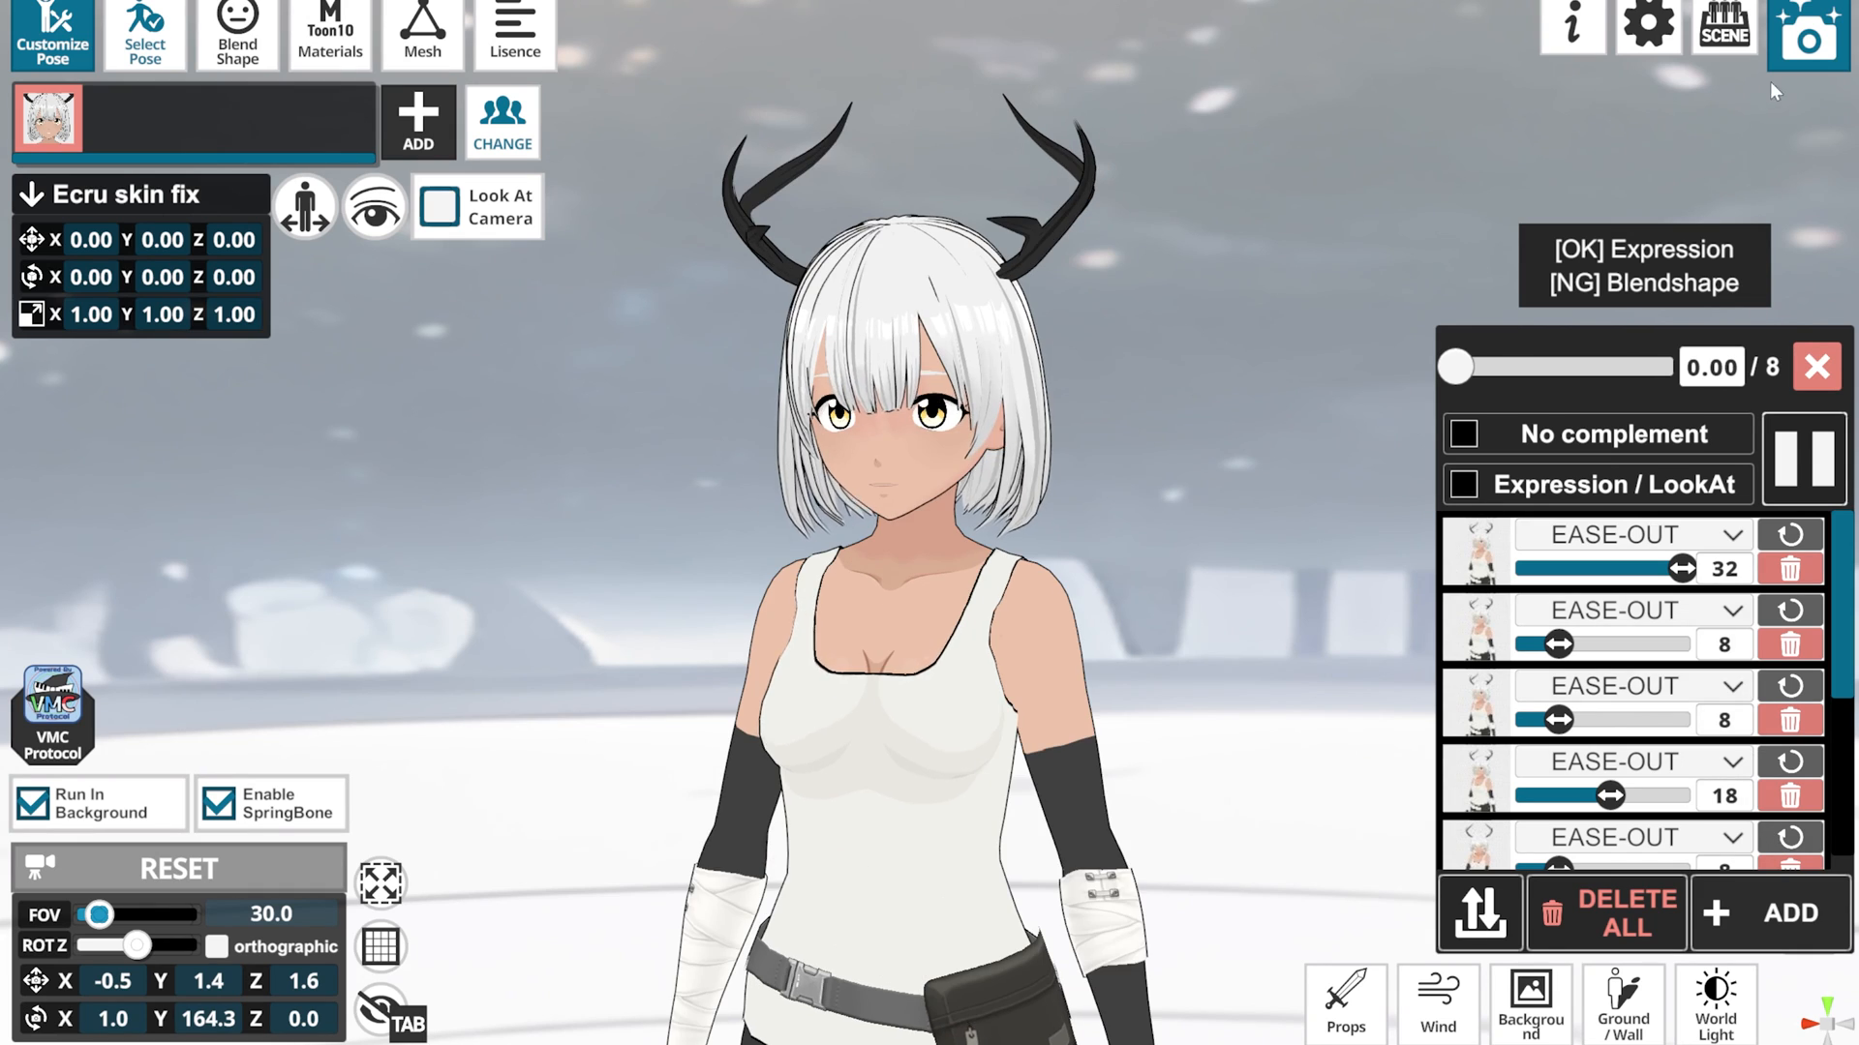
Export a 4K (3840×2160) MP4 lasting 10 seconds
click(1804, 35)
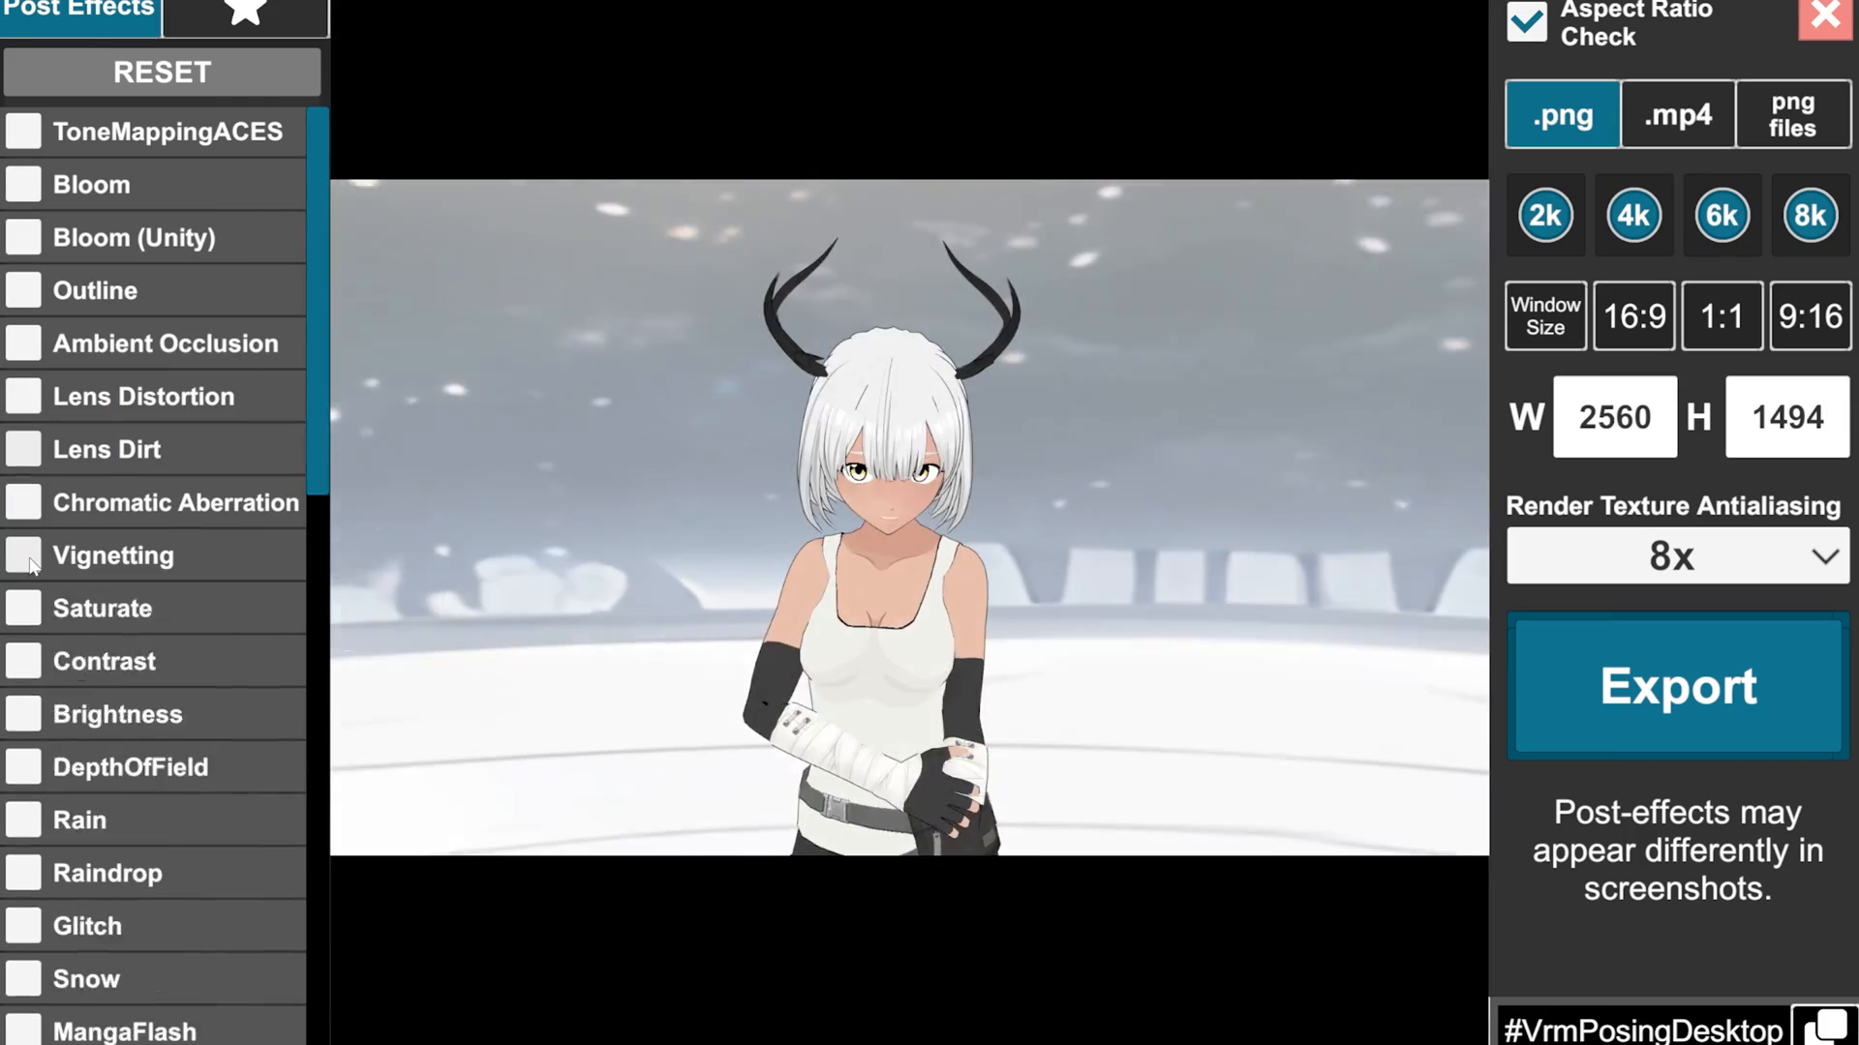
scroll(down, 3)
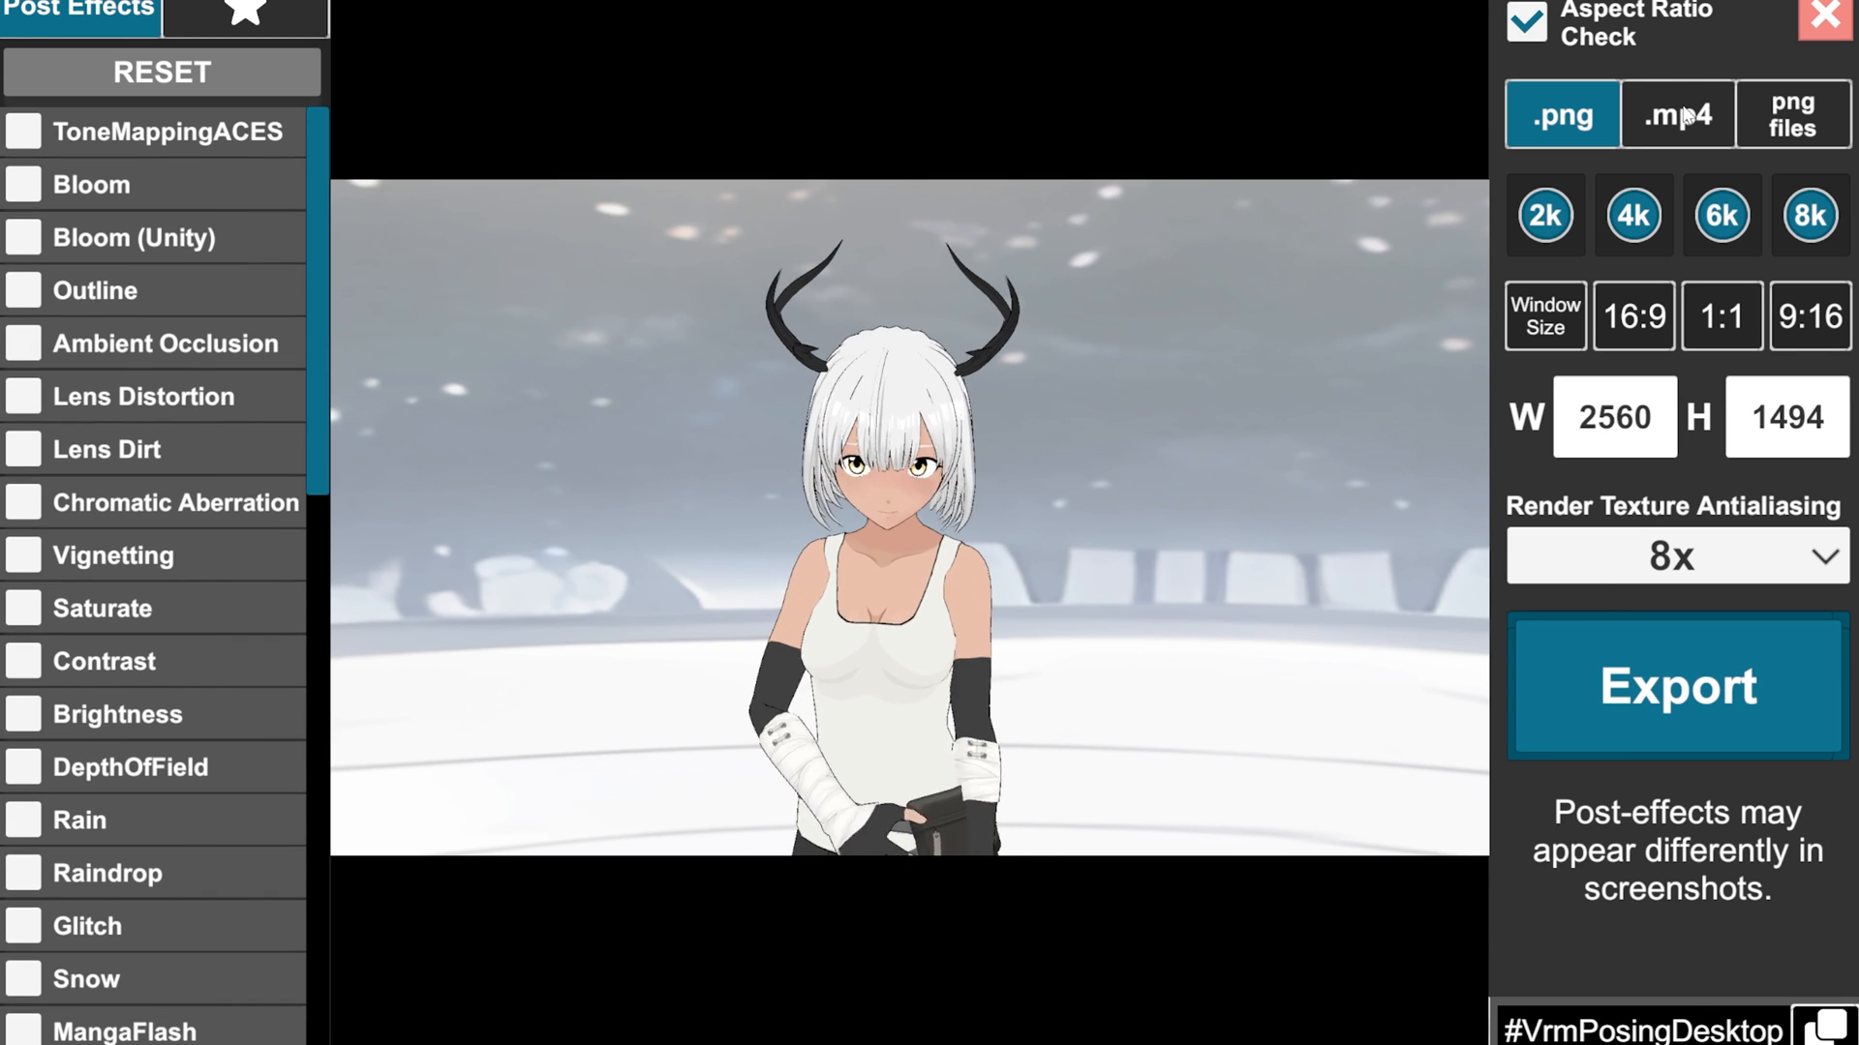
click(1676, 115)
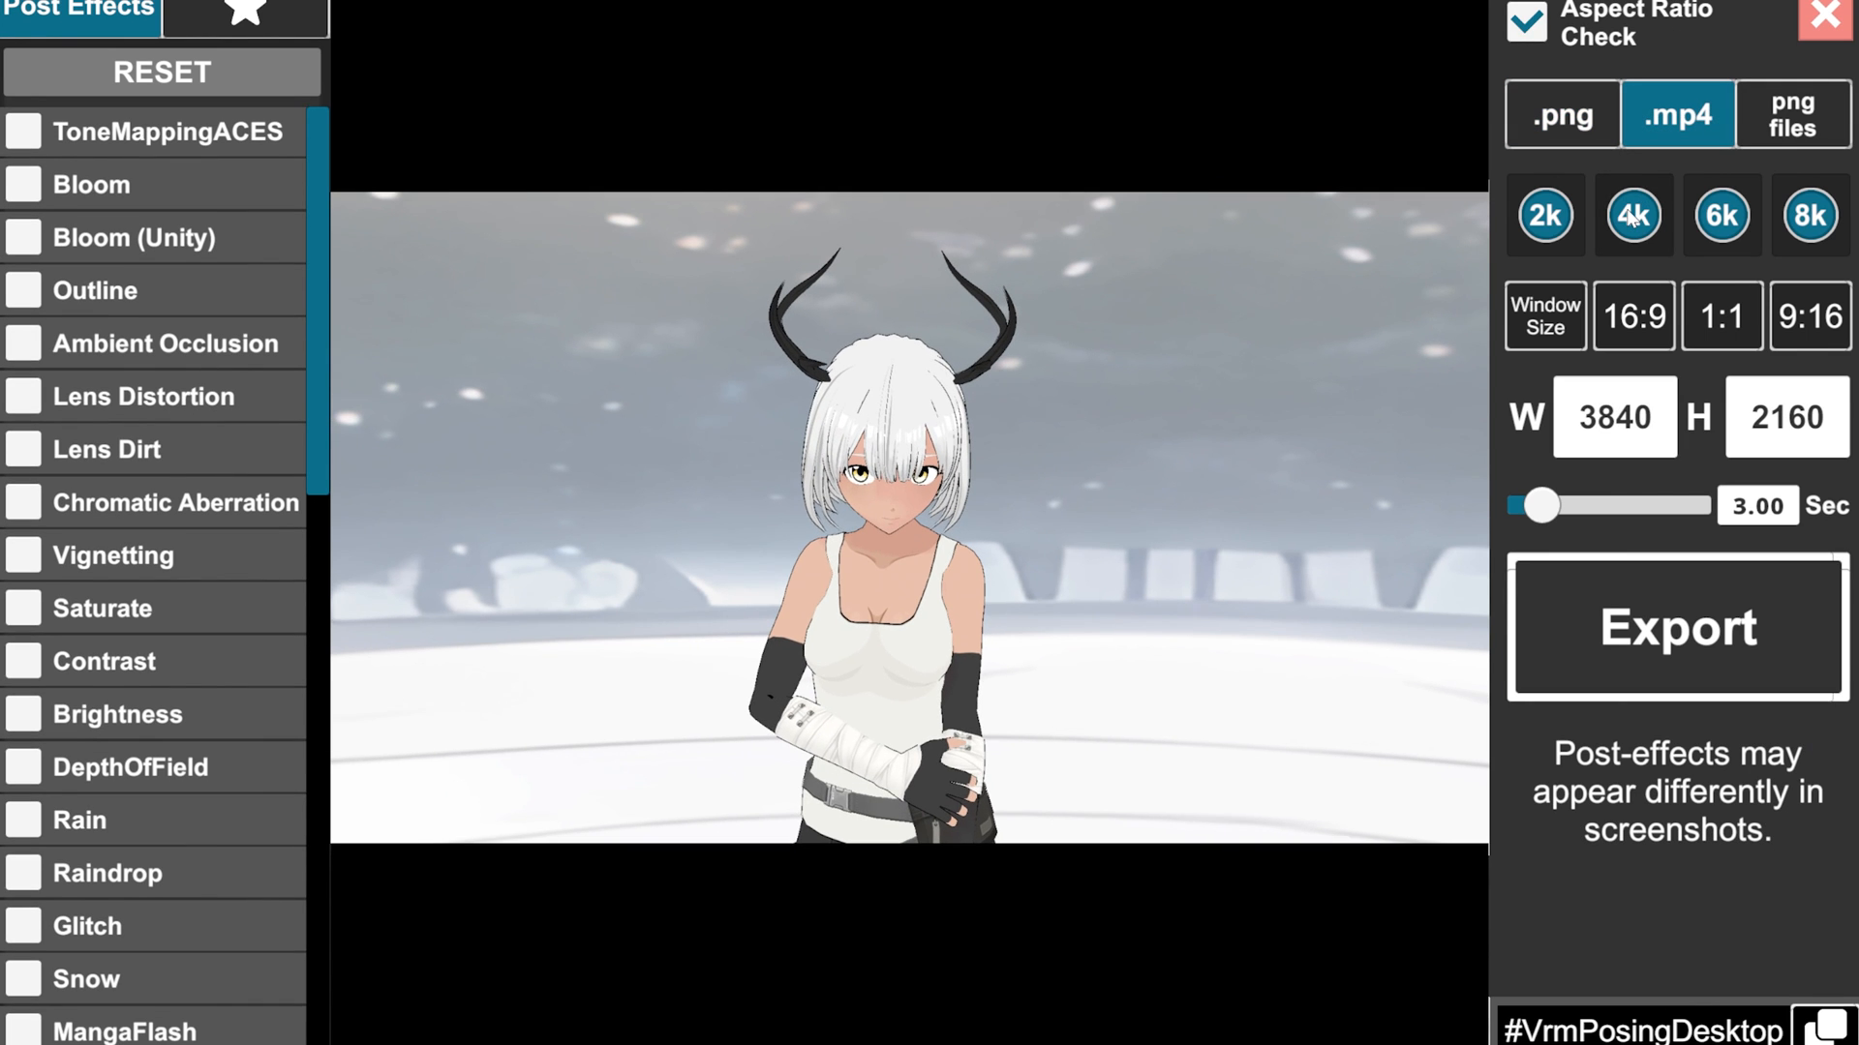
drag(1541, 507, 1665, 522)
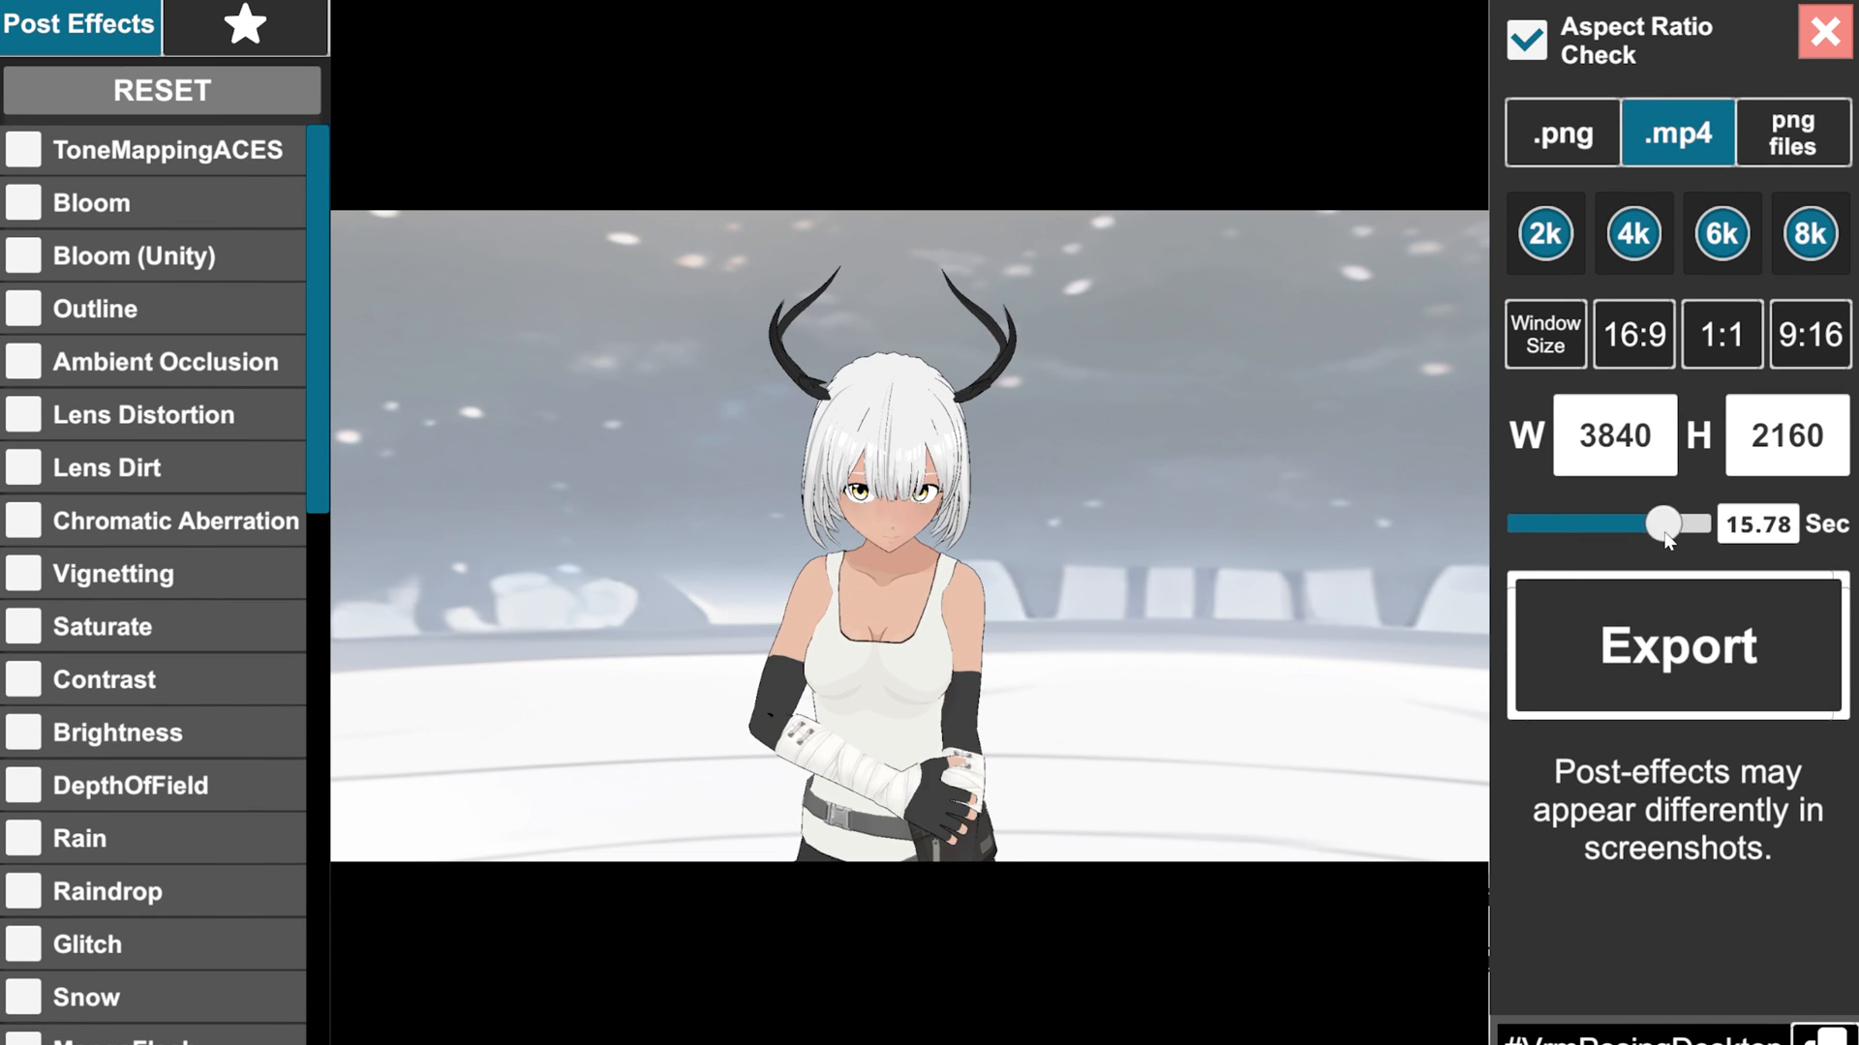
click(1674, 645)
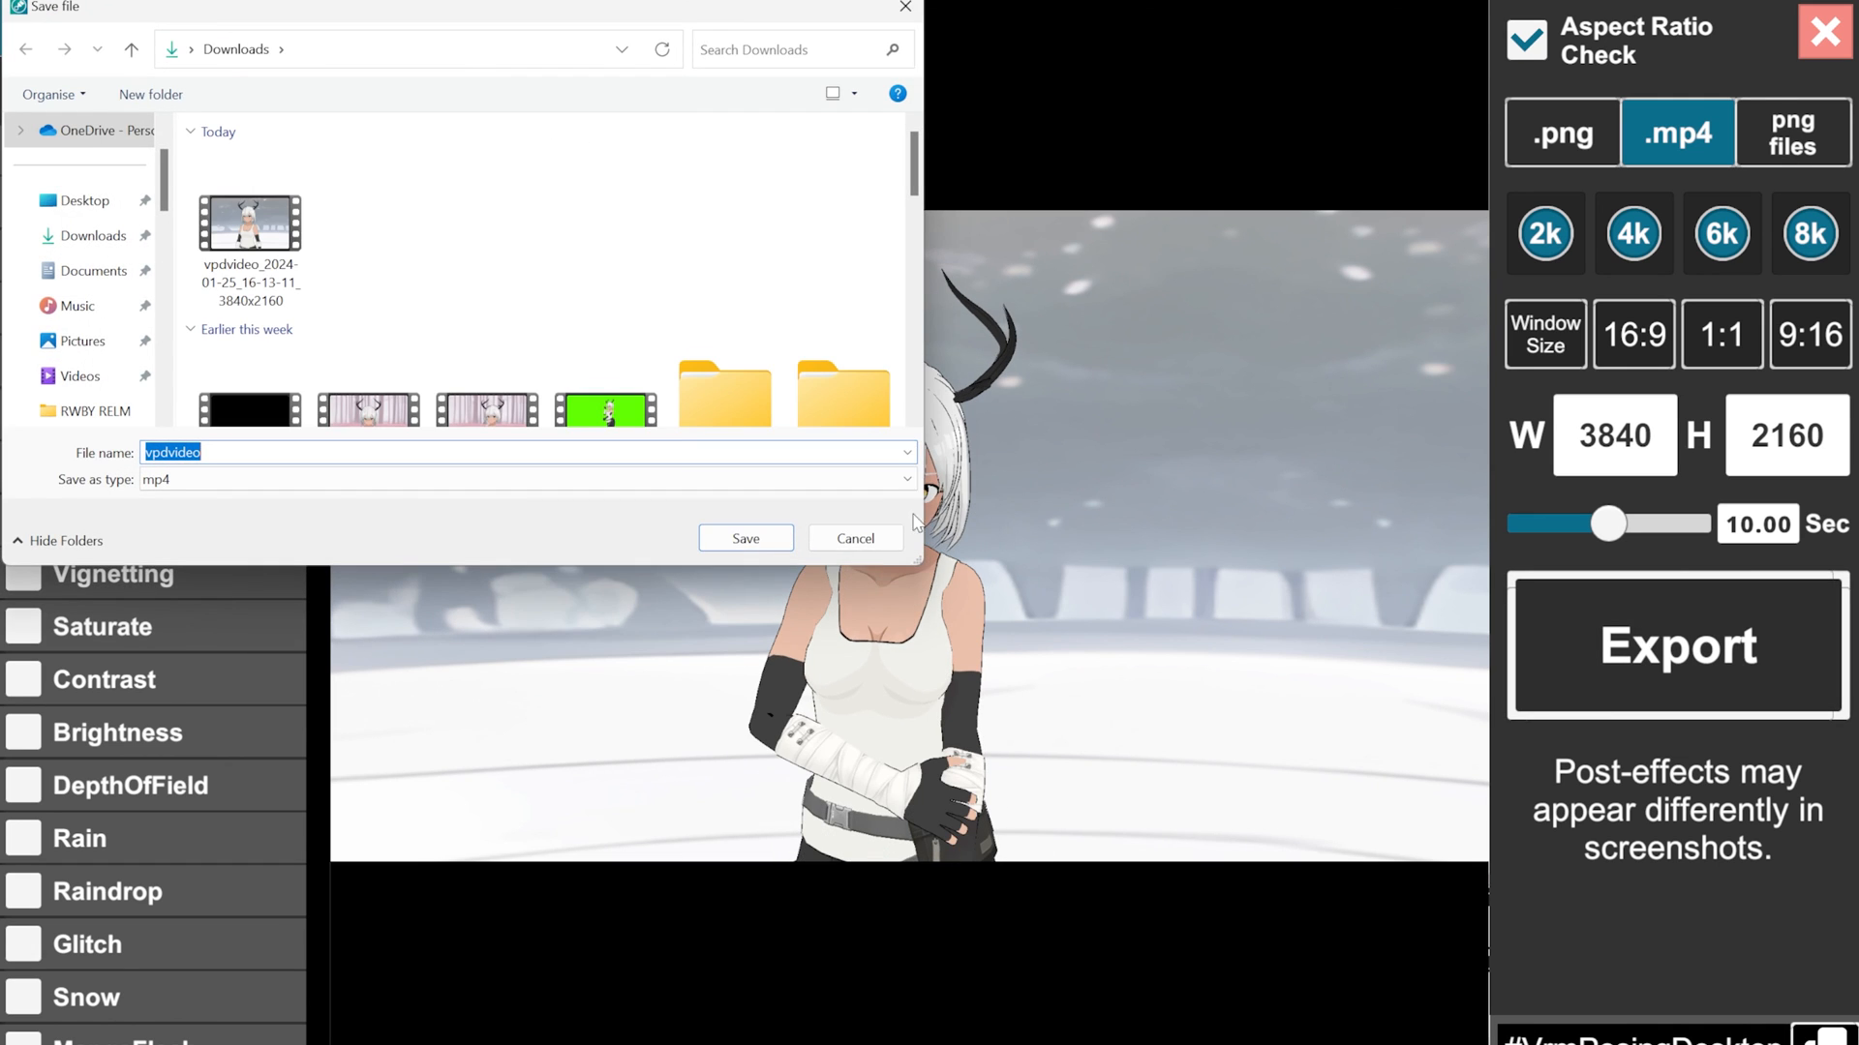